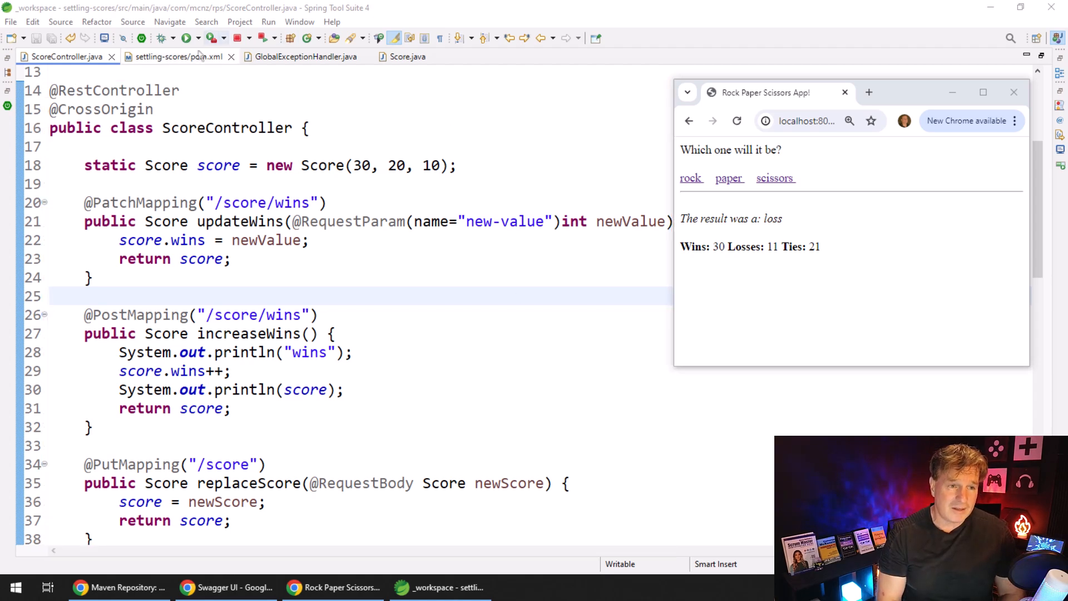
Step: Open the settling-scores project's pom.xml
{"action": "left_click", "coordinate": [177, 57]}
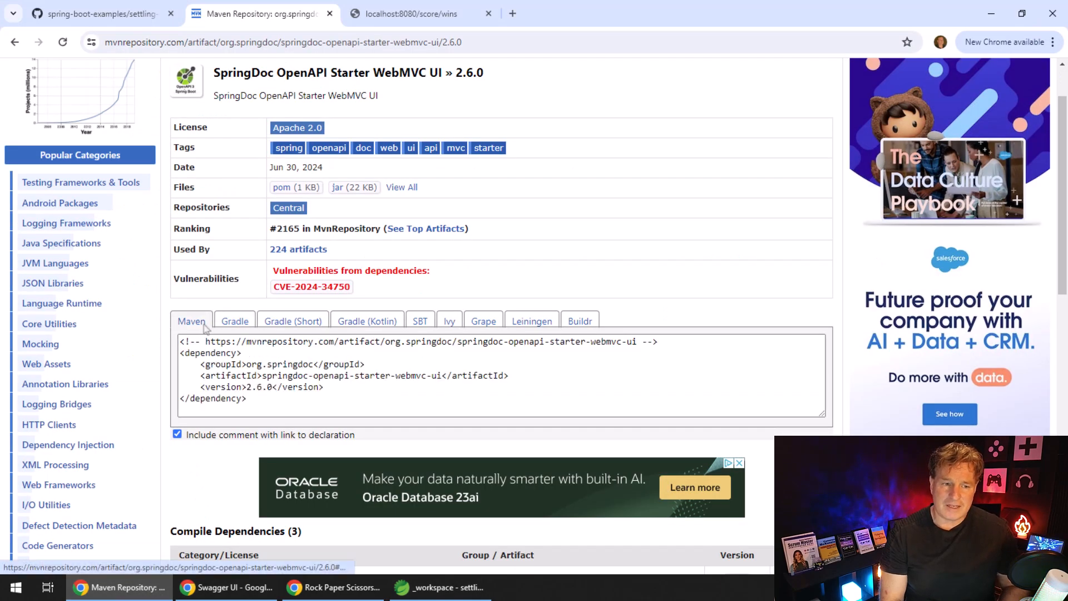
Step: Compare the Gradle form, then copy the Maven snippet for springdoc-openapi-starter-webmvc-ui 2.6.0
{"action": "left_click", "coordinate": [234, 321]}
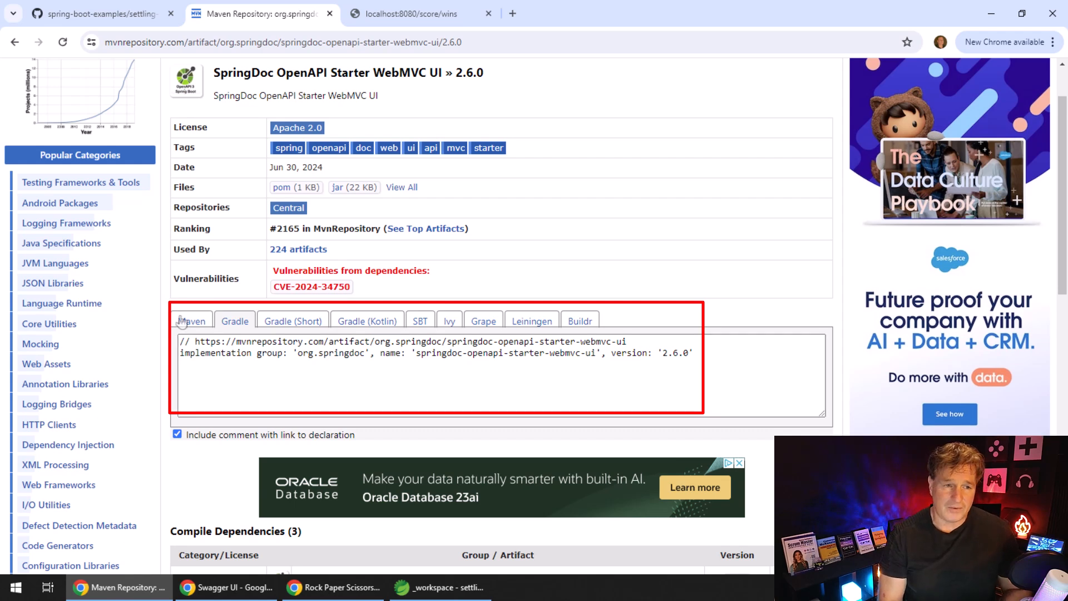
{"action": "left_click", "coordinate": [191, 321]}
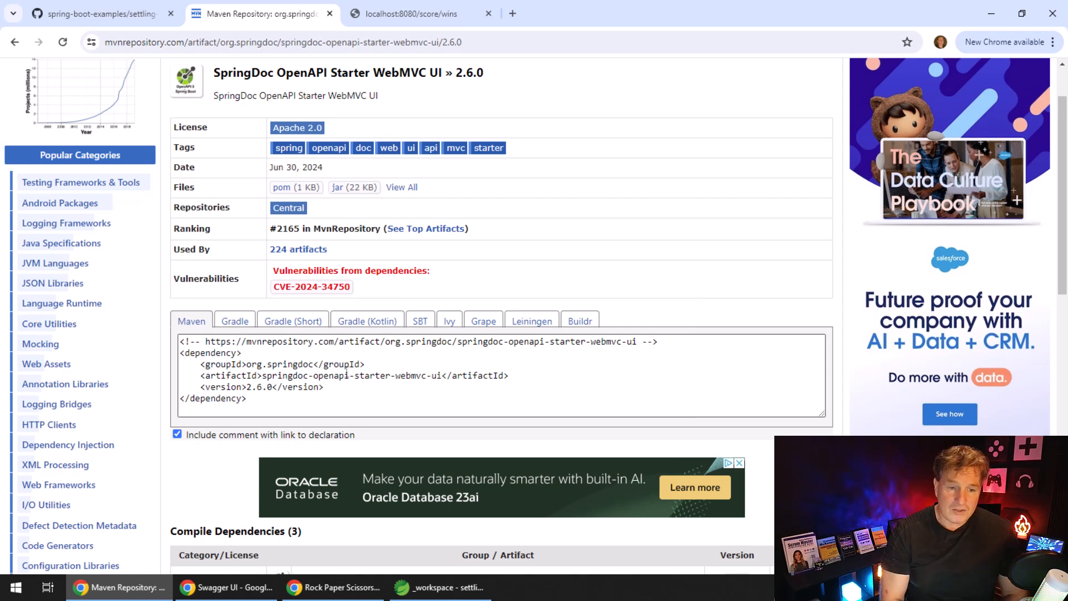
{"action": "left_click", "coordinate": [439, 587]}
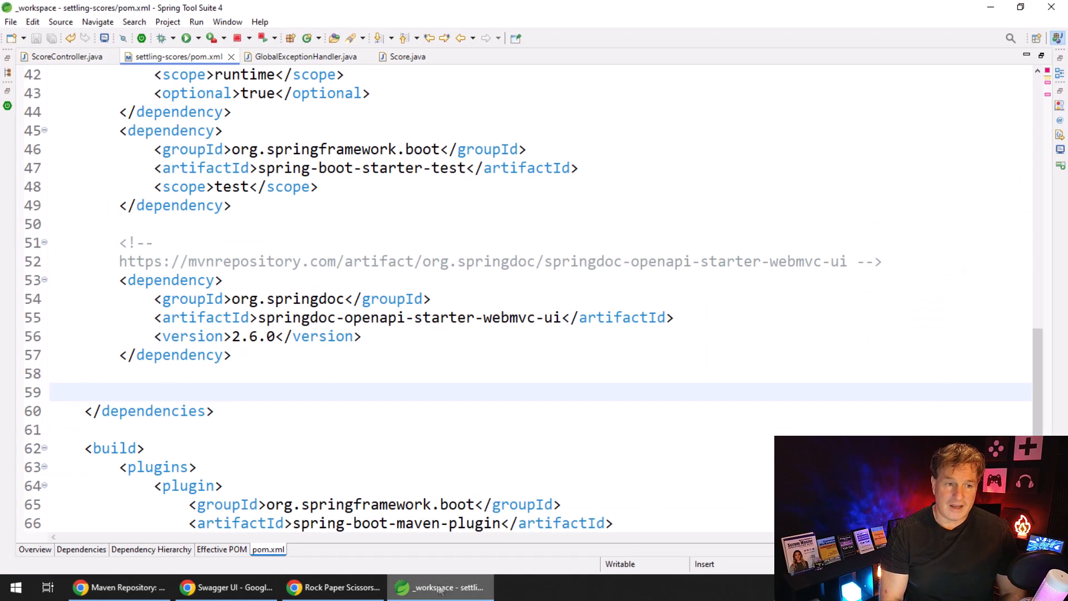
Step: Restart settling-scores with the springdoc dependency in pom.xml, then bring up Swagger UI
{"action": "left_click", "coordinate": [61, 57]}
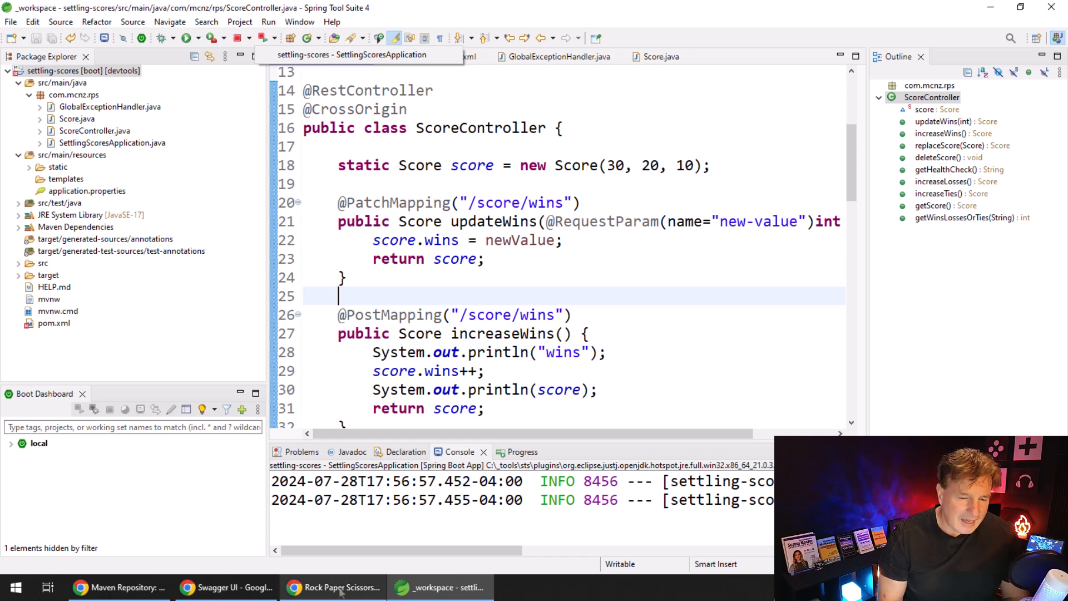
{"action": "left_click", "coordinate": [225, 586]}
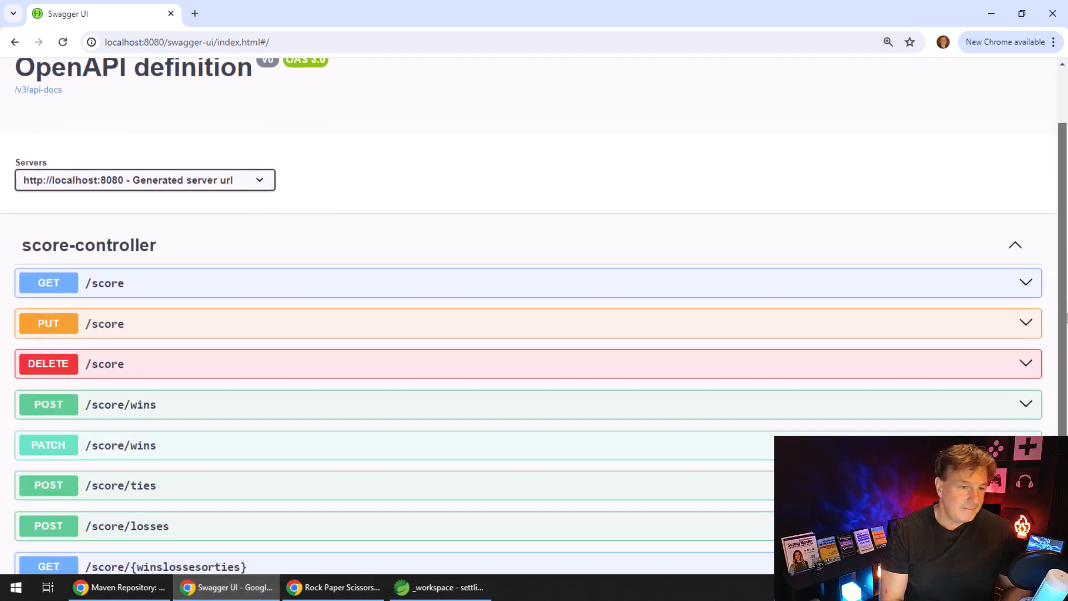
Step: Scroll through the score-controller endpoints in Swagger UI, then return to the controller code
{"action": "scroll", "scroll_direction": "down", "scroll_amount": 3}
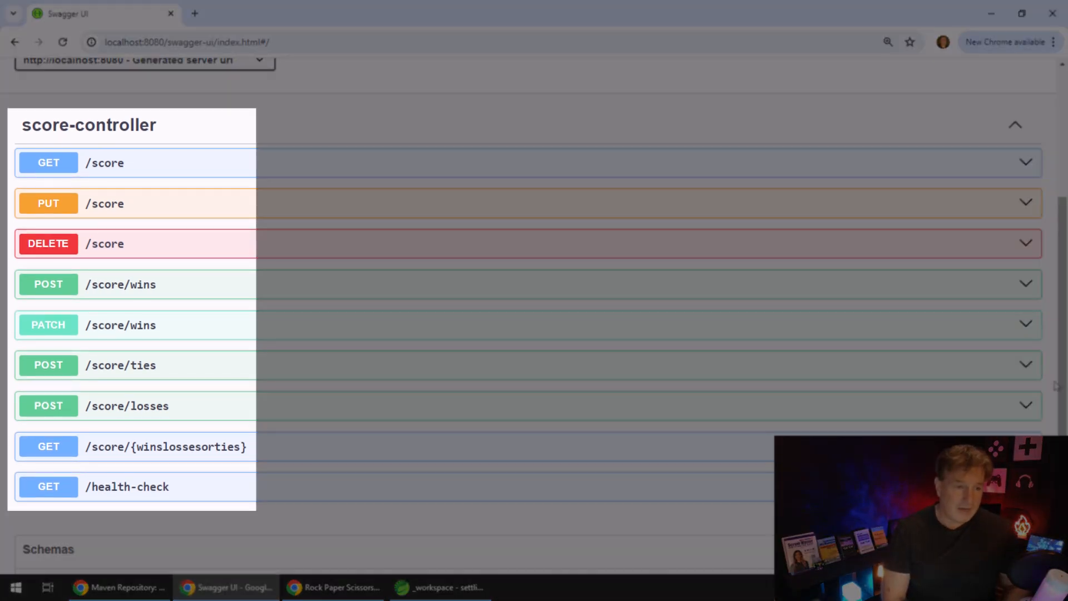
{"action": "mouse_move", "coordinate": [224, 453]}
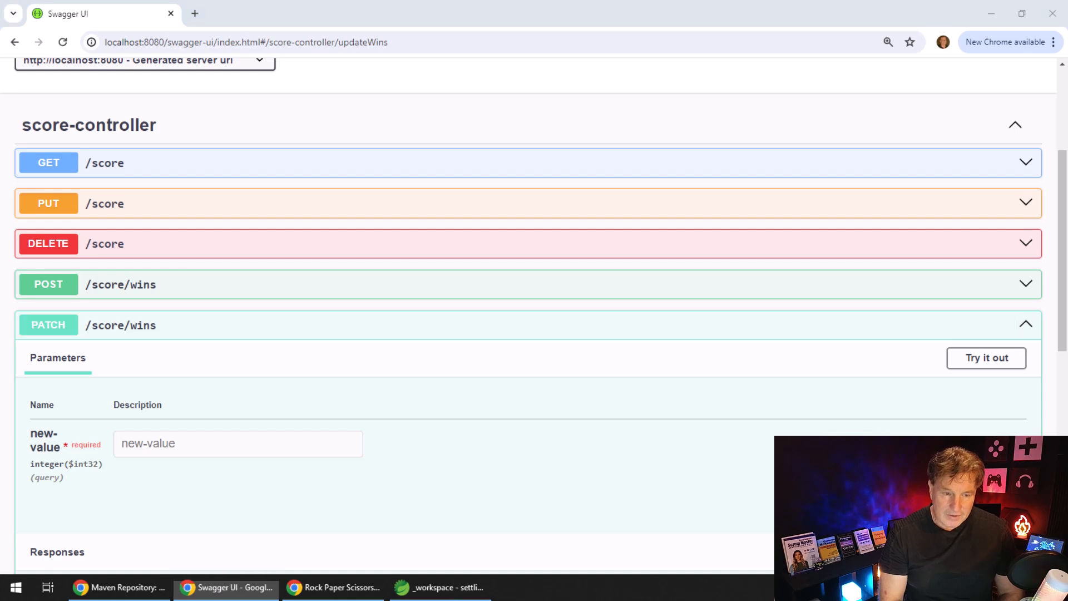
{"action": "left_click", "coordinate": [440, 587]}
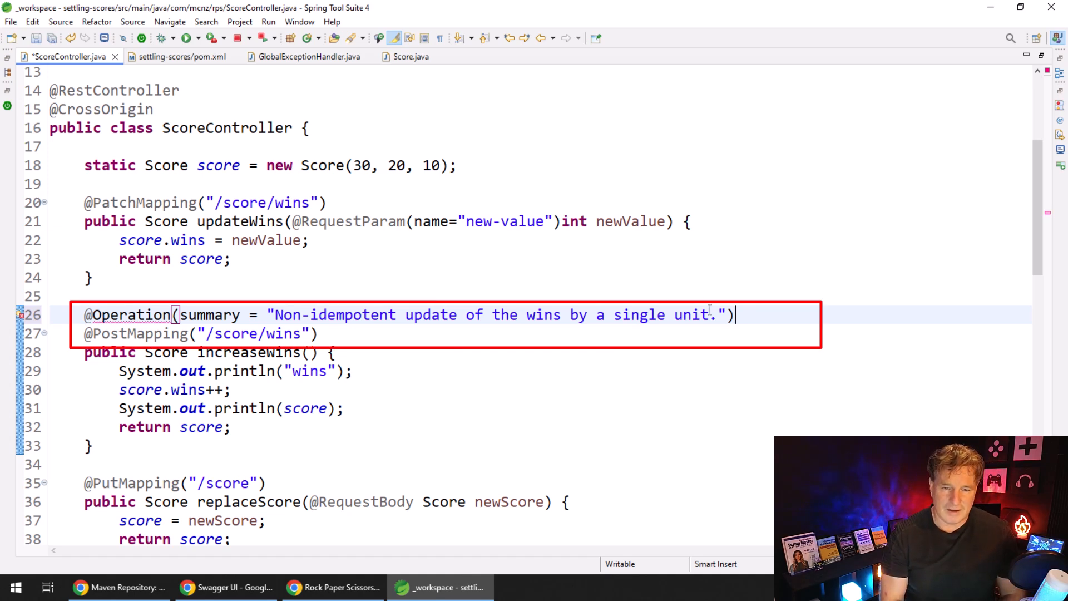
{"action": "type", "text": "(by one)"}
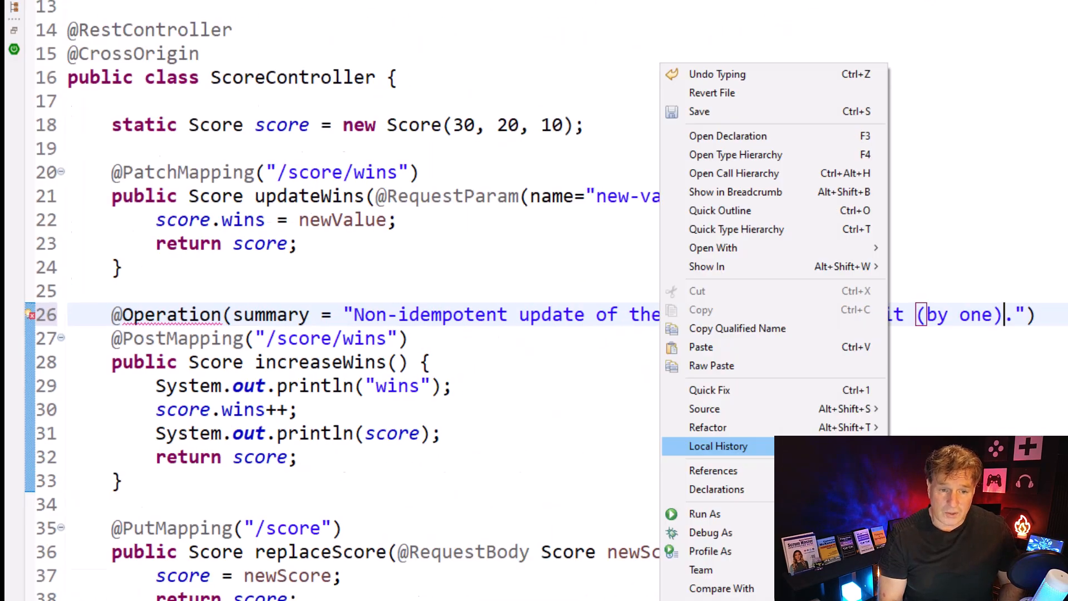
{"action": "mouse_move", "coordinate": [552, 388]}
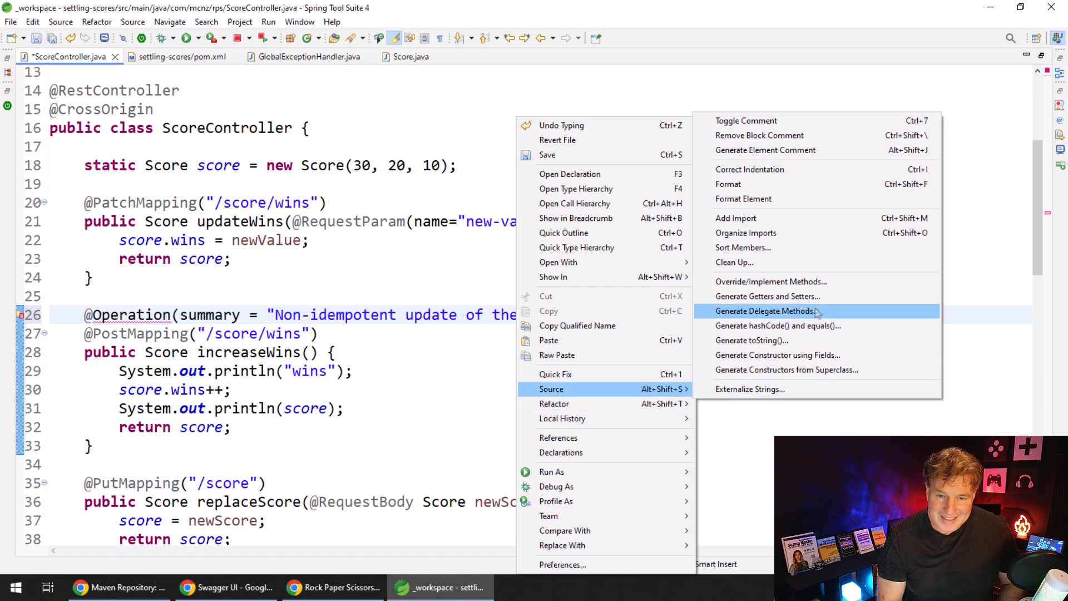
{"action": "mouse_move", "coordinate": [752, 340]}
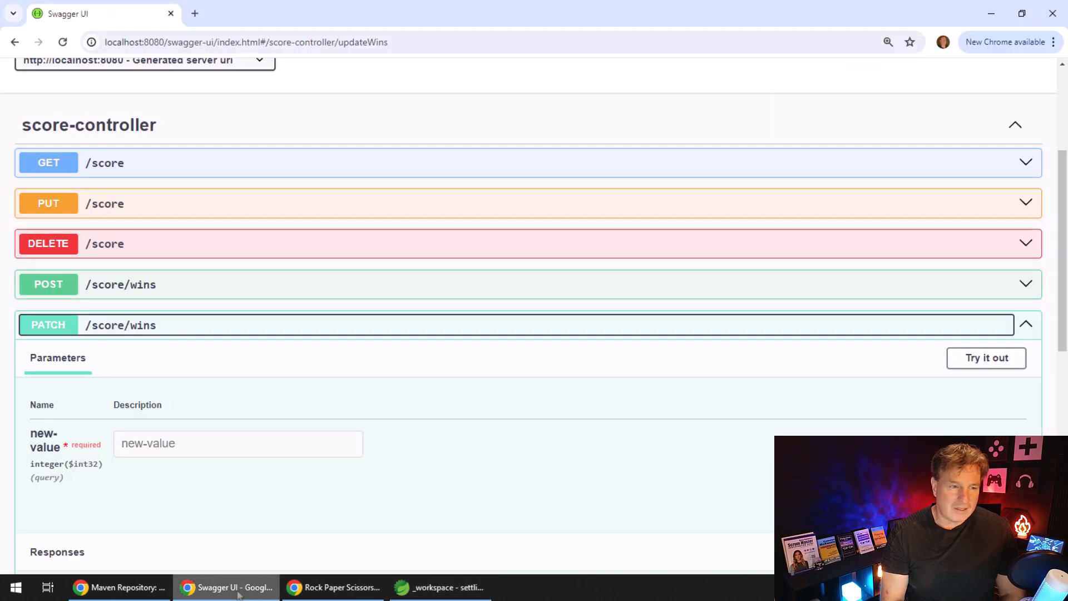
Step: Refresh Swagger UI to confirm the POST /score/wins summary ends with '(by one)'
{"action": "left_click", "coordinate": [62, 41]}
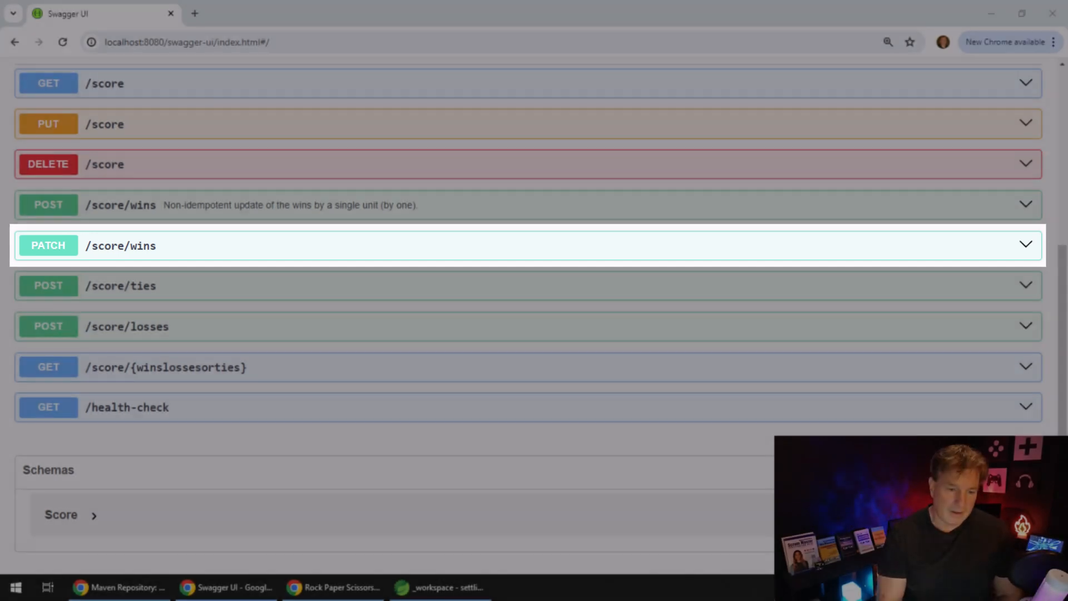
{"action": "left_click", "coordinate": [439, 586]}
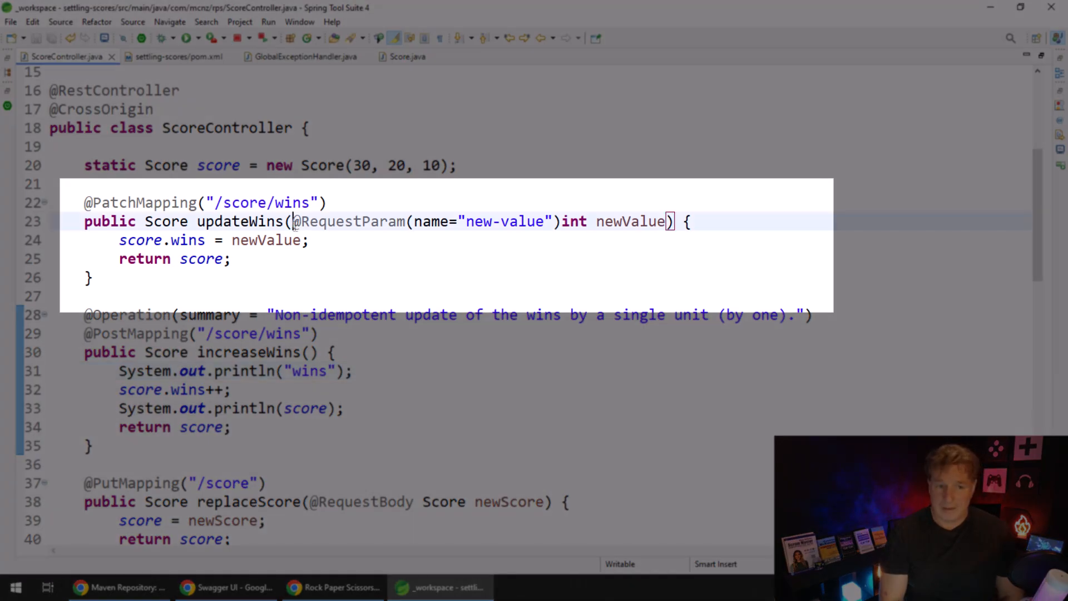
{"action": "key", "text": "Enter"}
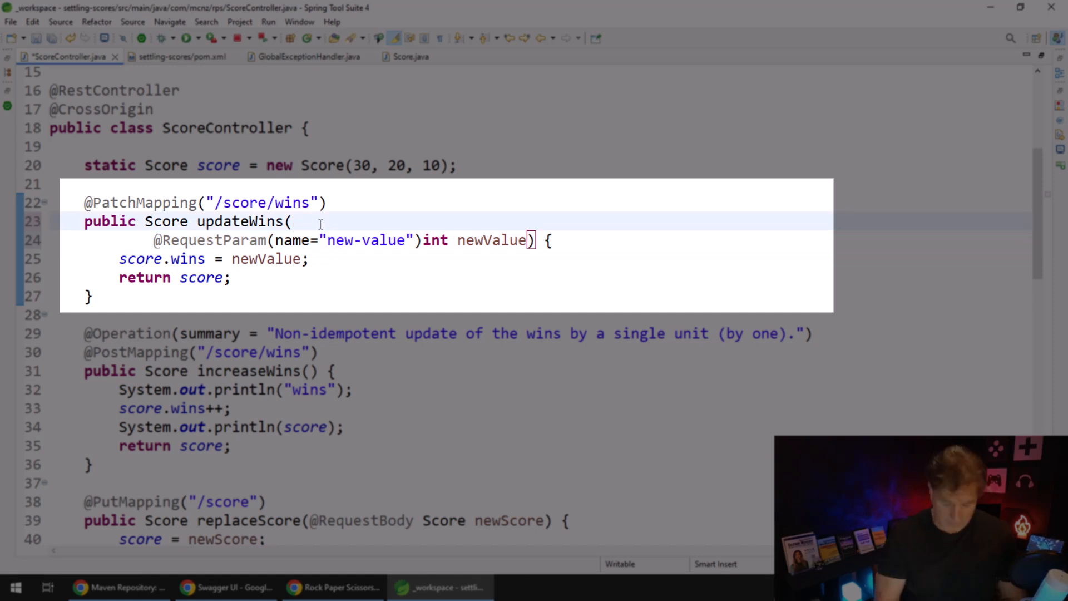
{"action": "type", "text": "@Parameter(description = \"New value for the number of wins.\")"}
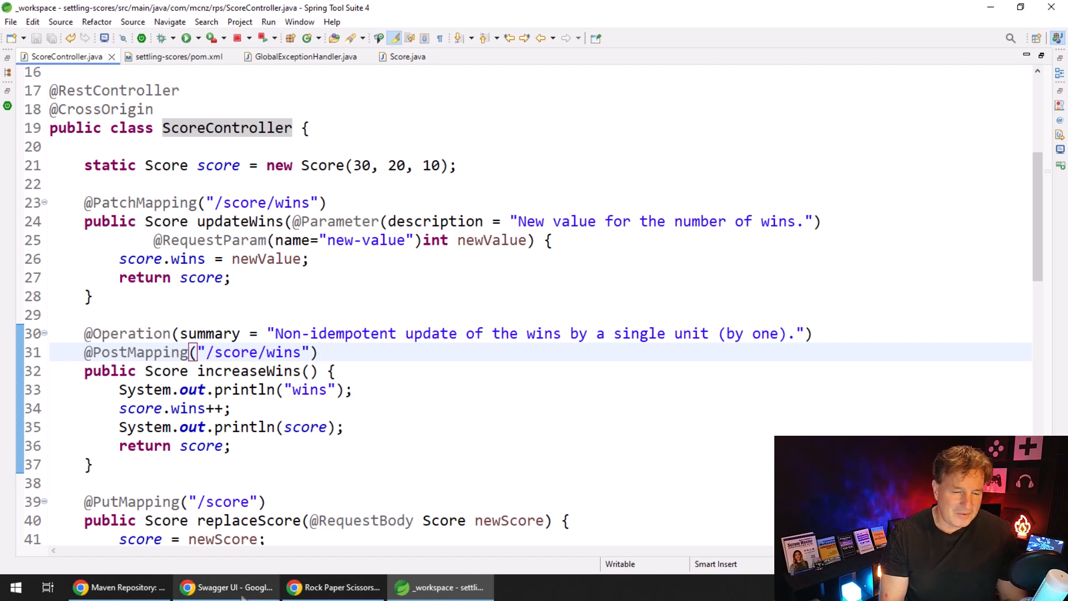
{"action": "left_click", "coordinate": [225, 587]}
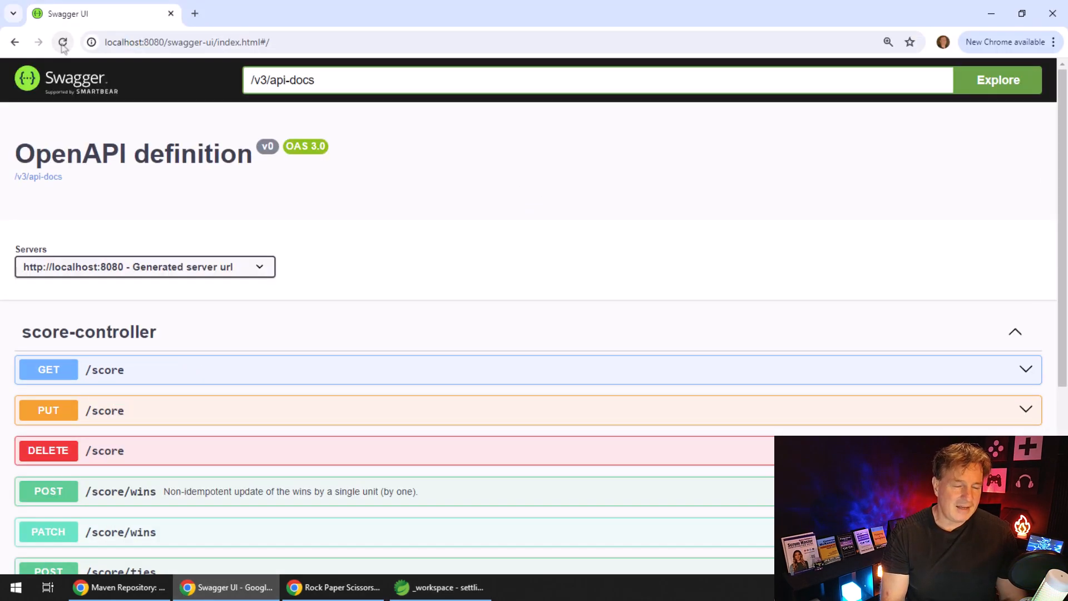
Step: Reload Swagger UI and check the new-value parameter description on PATCH /score/wins
{"action": "left_click", "coordinate": [62, 42]}
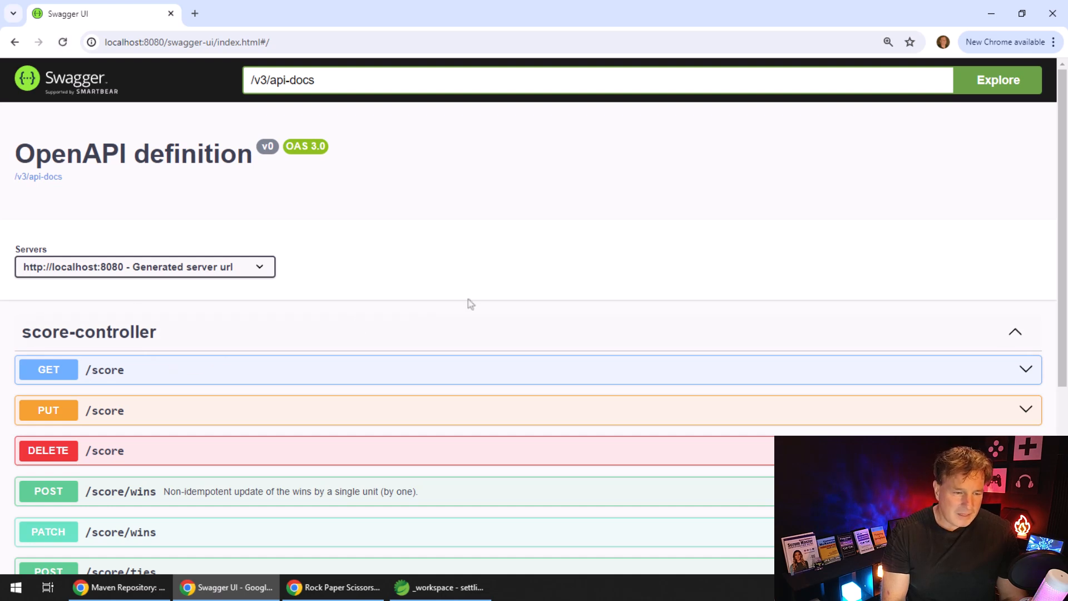
{"action": "scroll", "scroll_direction": "down", "scroll_amount": 3}
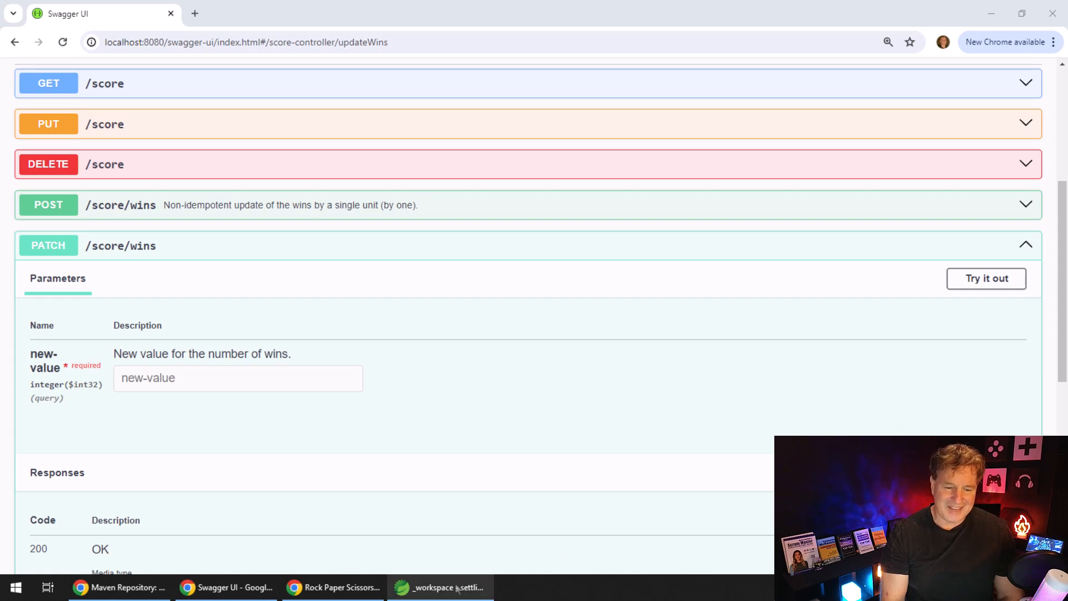
{"action": "left_click", "coordinate": [439, 586]}
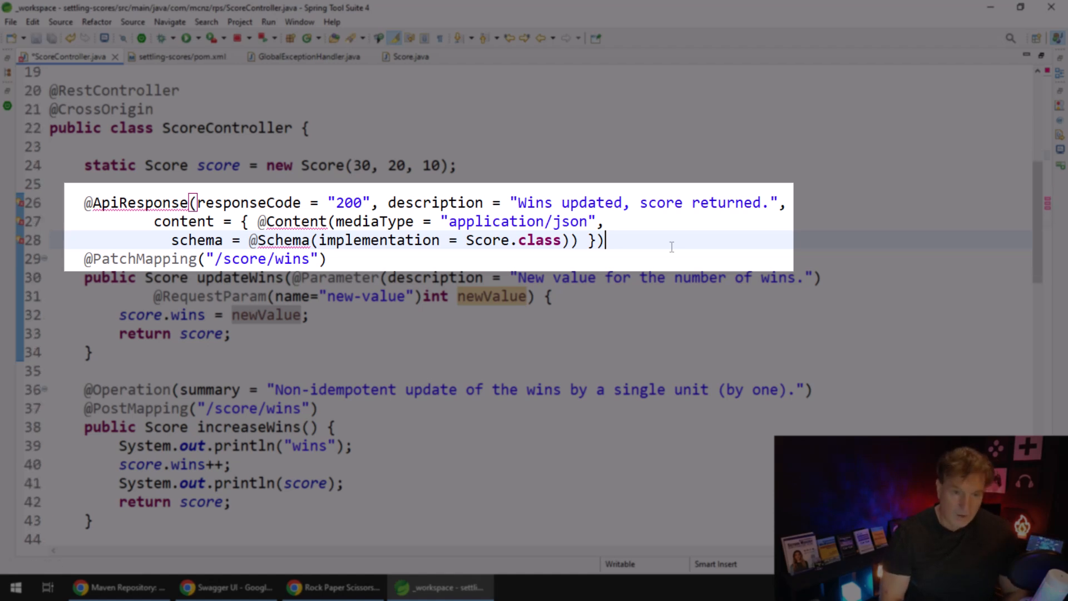
{"action": "mouse_move", "coordinate": [661, 255]}
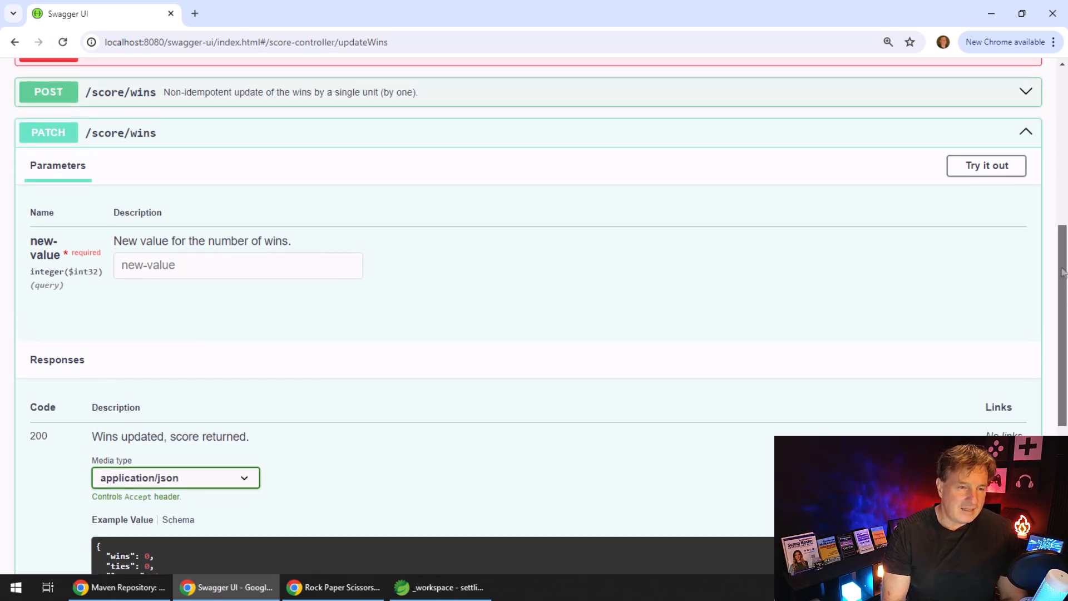
Step: Scroll the PATCH /score/wins Responses to check the 200 JSON example
{"action": "scroll", "scroll_direction": "down", "scroll_amount": 3}
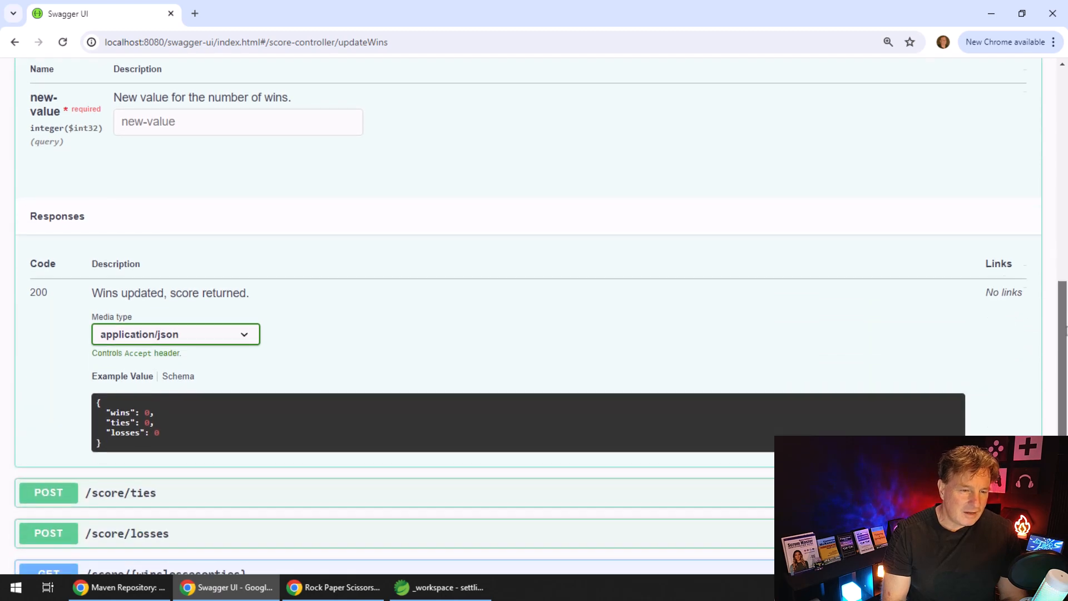
{"action": "scroll", "scroll_direction": "down", "scroll_amount": 3}
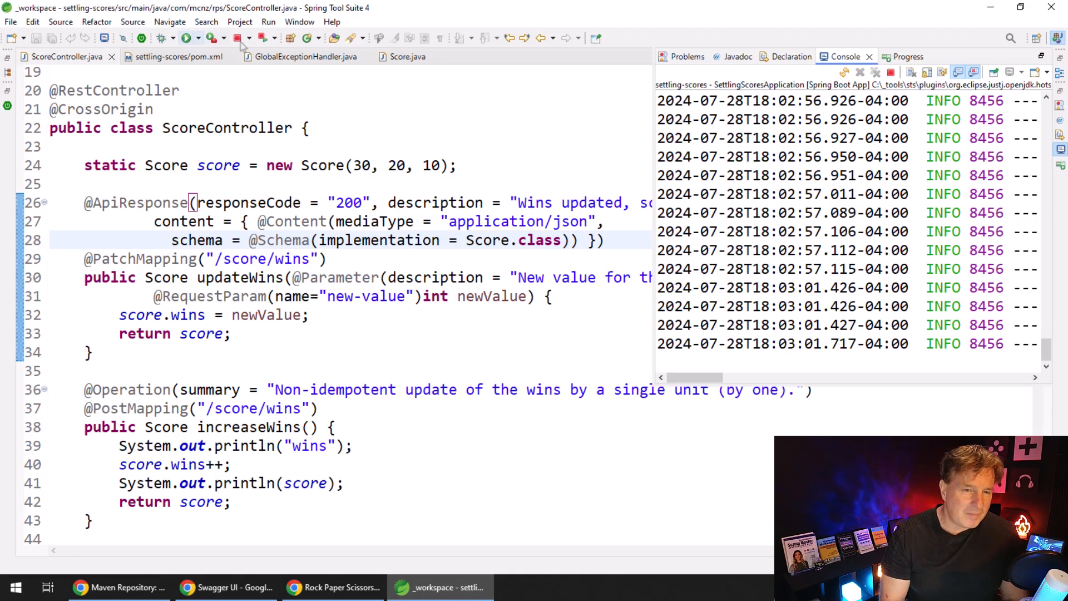
{"action": "left_click", "coordinate": [406, 56]}
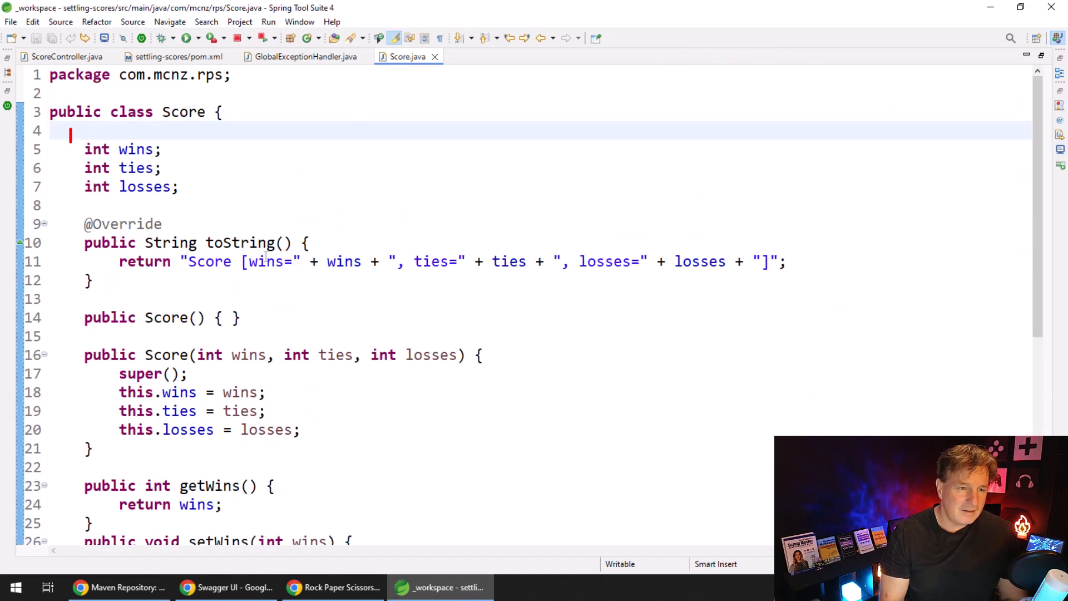
{"action": "type", "text": "@Size(min = 0, max = 100)"}
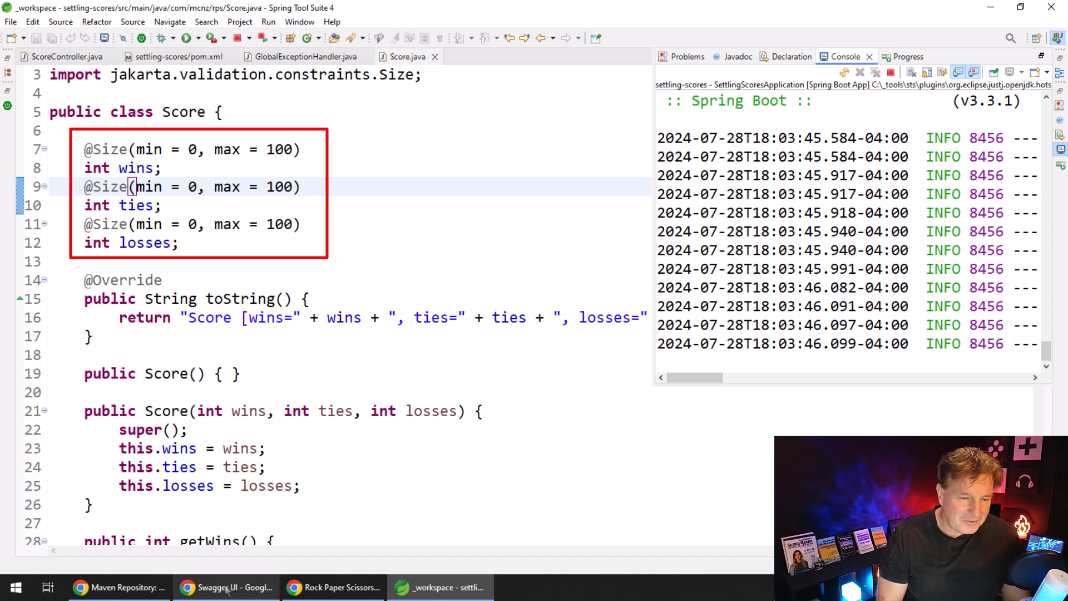
{"action": "left_click", "coordinate": [225, 587]}
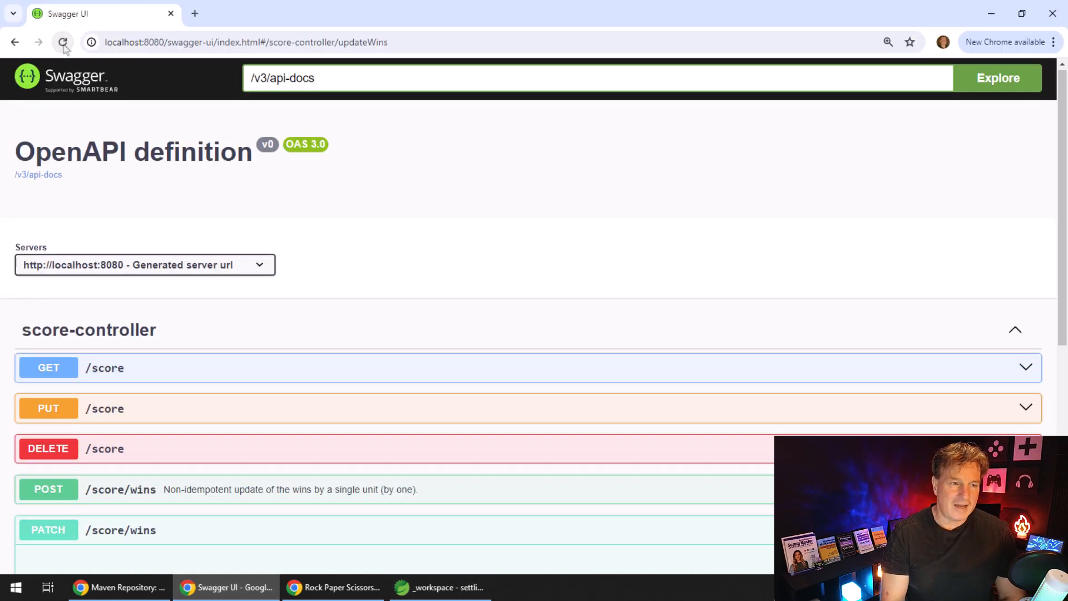
Step: Expand the Score schema's wins property to show integer, minimum 0, maximum 100
{"action": "scroll", "scroll_direction": "down", "scroll_amount": 3}
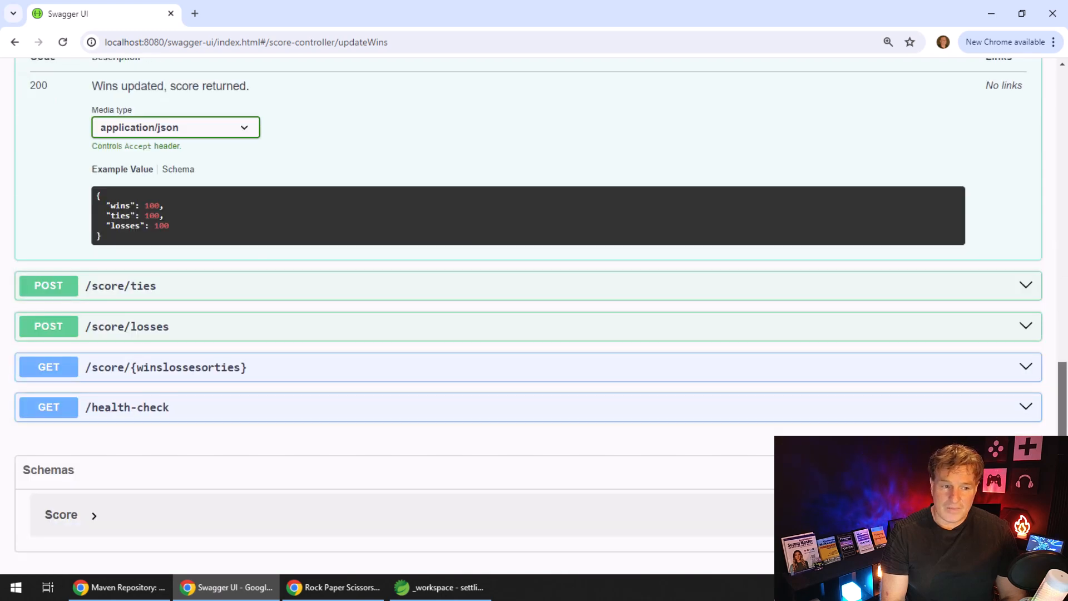
{"action": "left_click", "coordinate": [60, 514]}
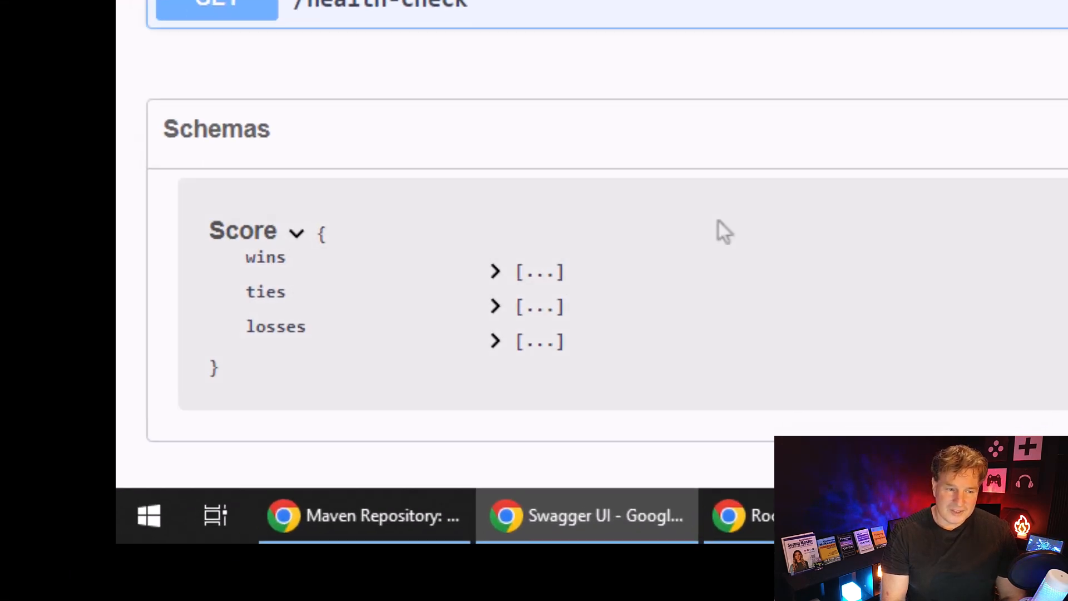
{"action": "left_click", "coordinate": [495, 271]}
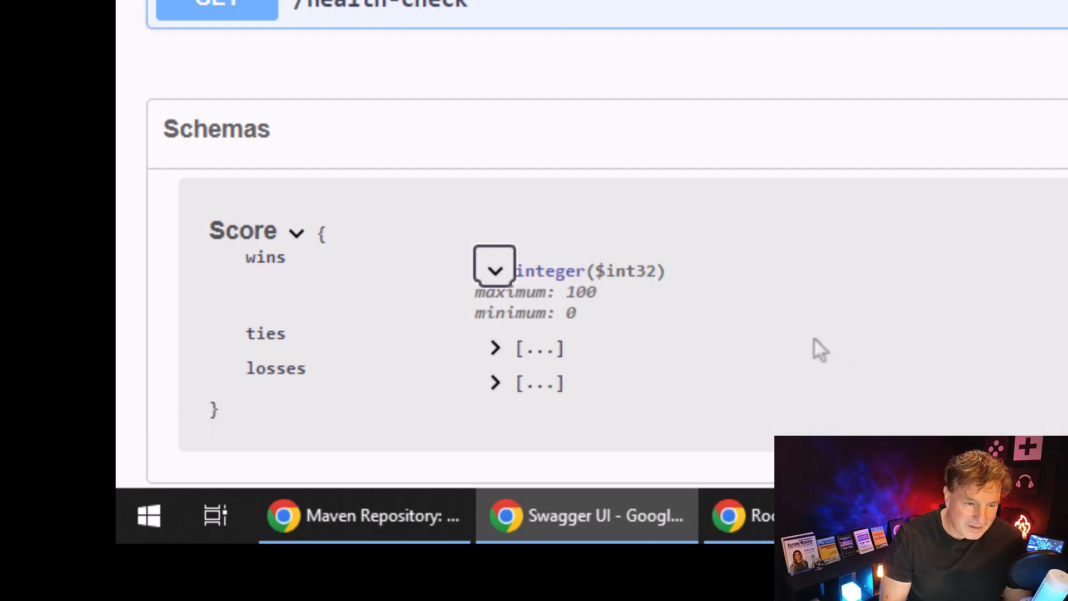
{"action": "mouse_move", "coordinate": [924, 372]}
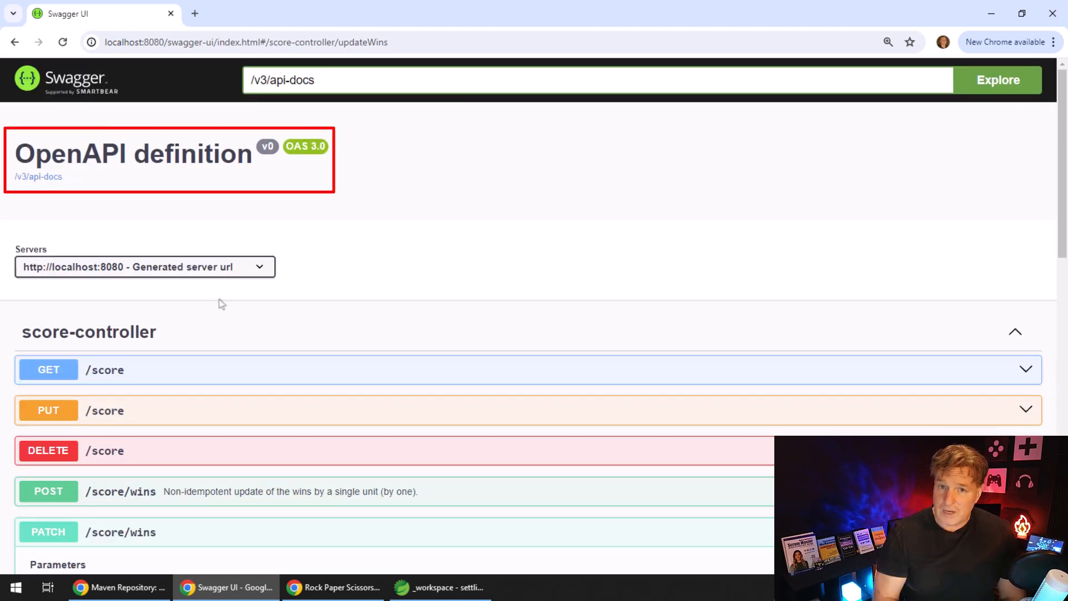
{"action": "left_click", "coordinate": [440, 587]}
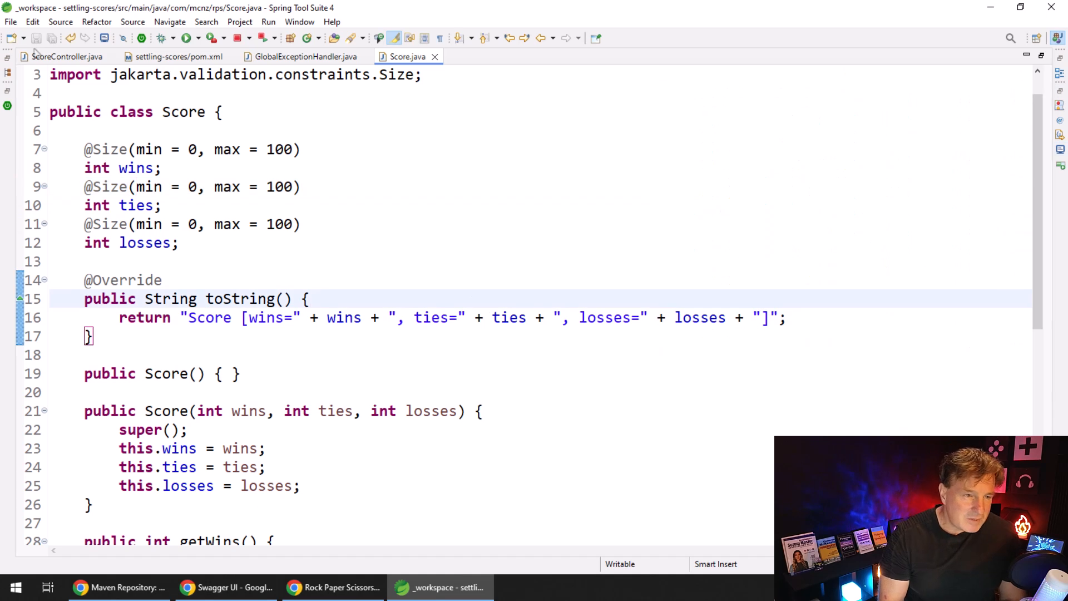
{"action": "left_click", "coordinate": [66, 57]}
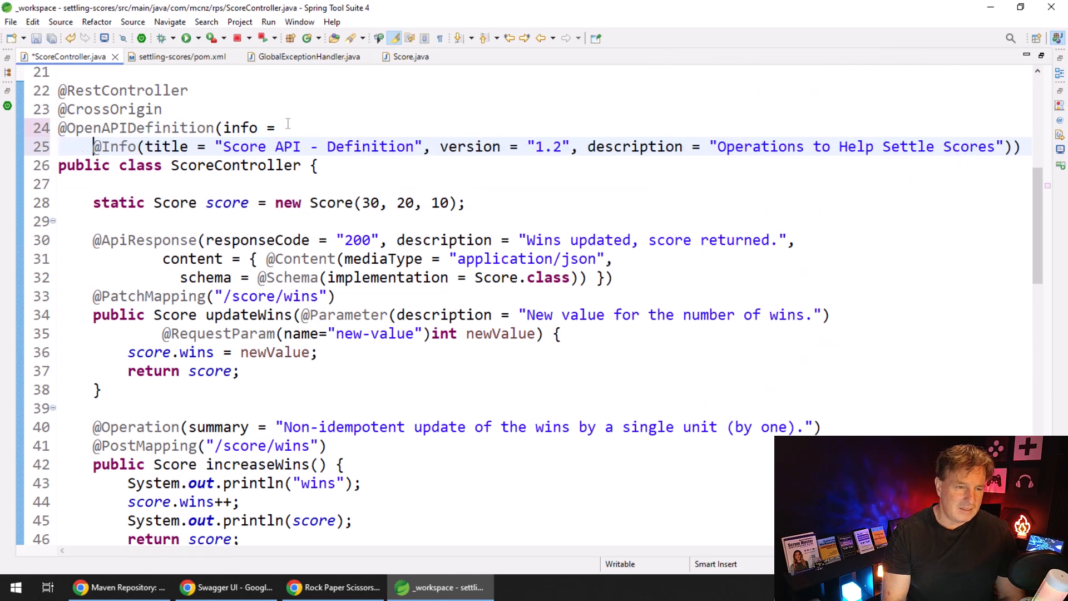
{"action": "double_click", "coordinate": [242, 128]}
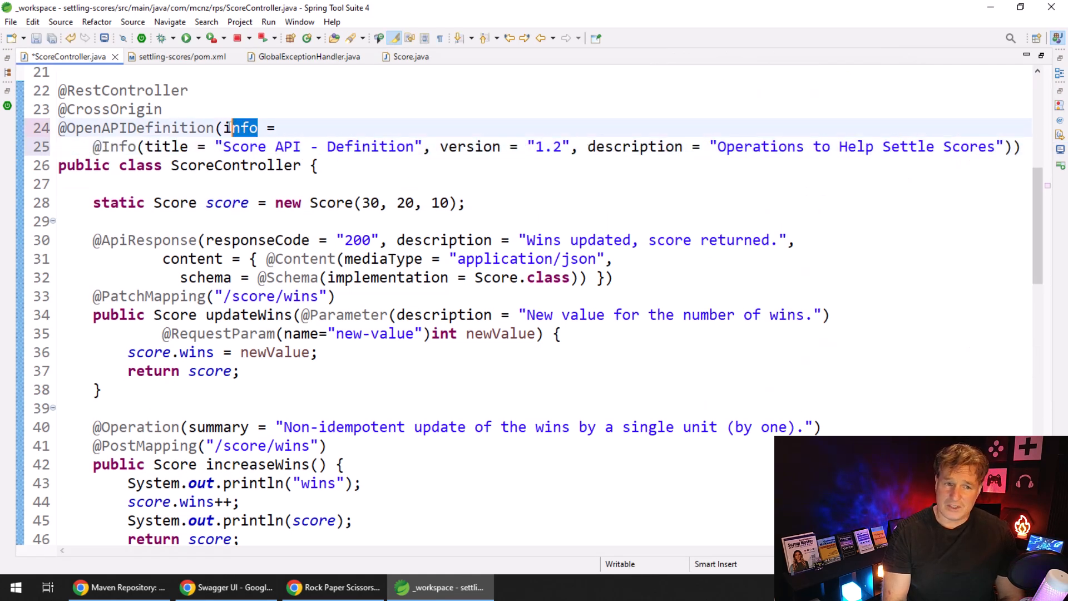
{"action": "double_click", "coordinate": [242, 127]}
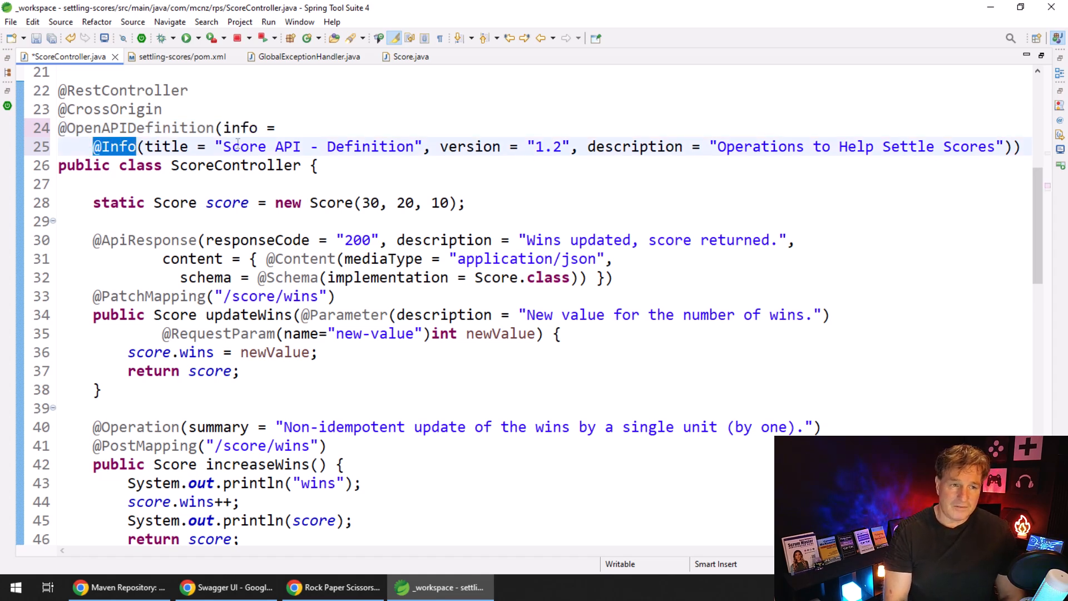
{"action": "left_click", "coordinate": [543, 203]}
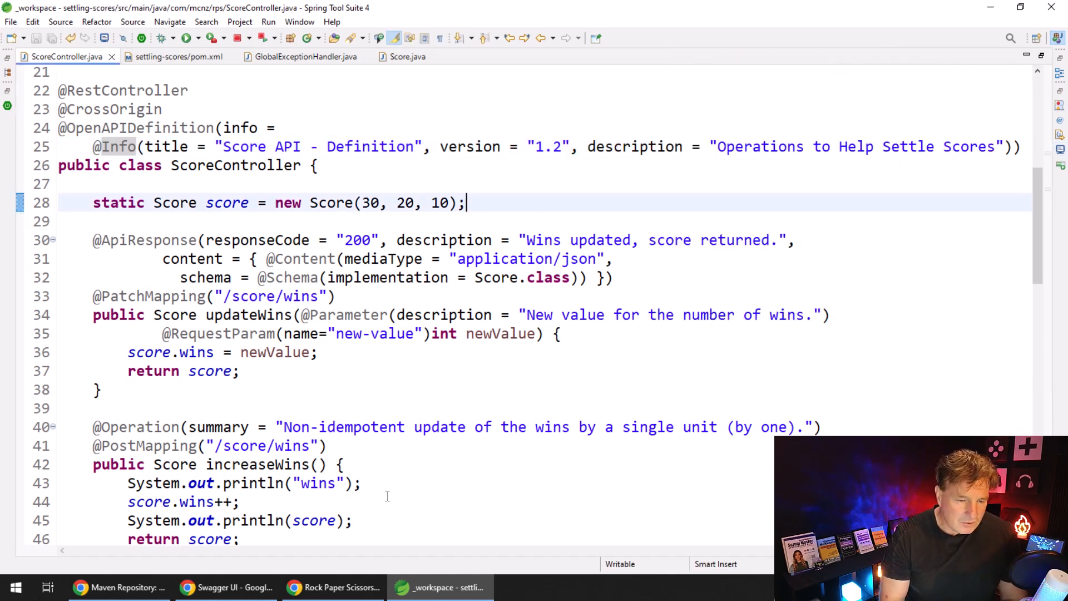
Step: Bring up the Swagger API documentation in the browser
{"action": "left_click", "coordinate": [224, 587]}
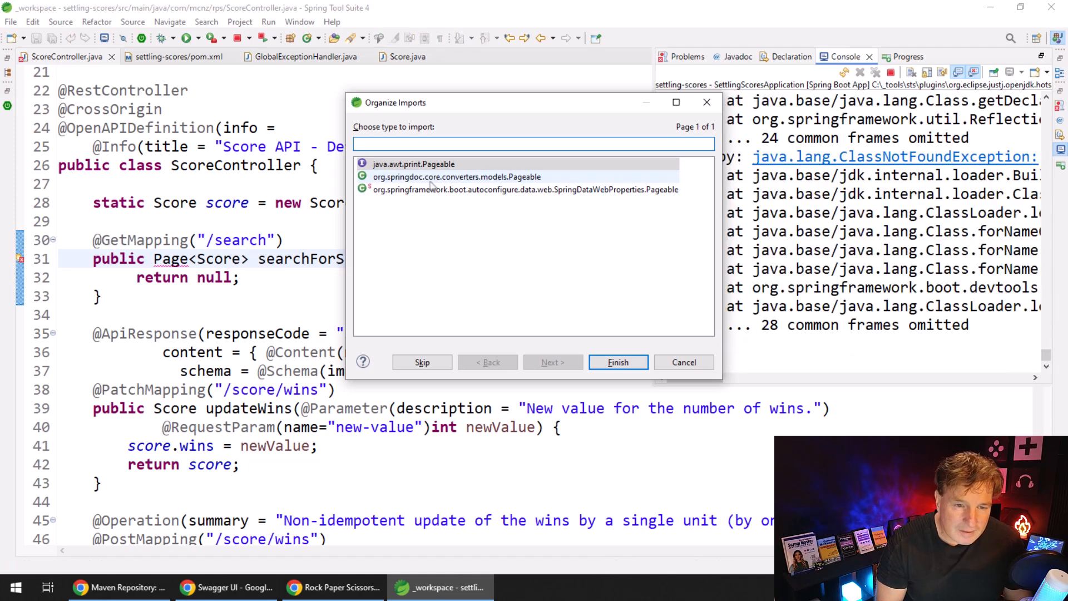
Step: Import the Pageable type for searchForScores and view the updated docs in the browser
{"action": "left_click", "coordinate": [617, 361]}
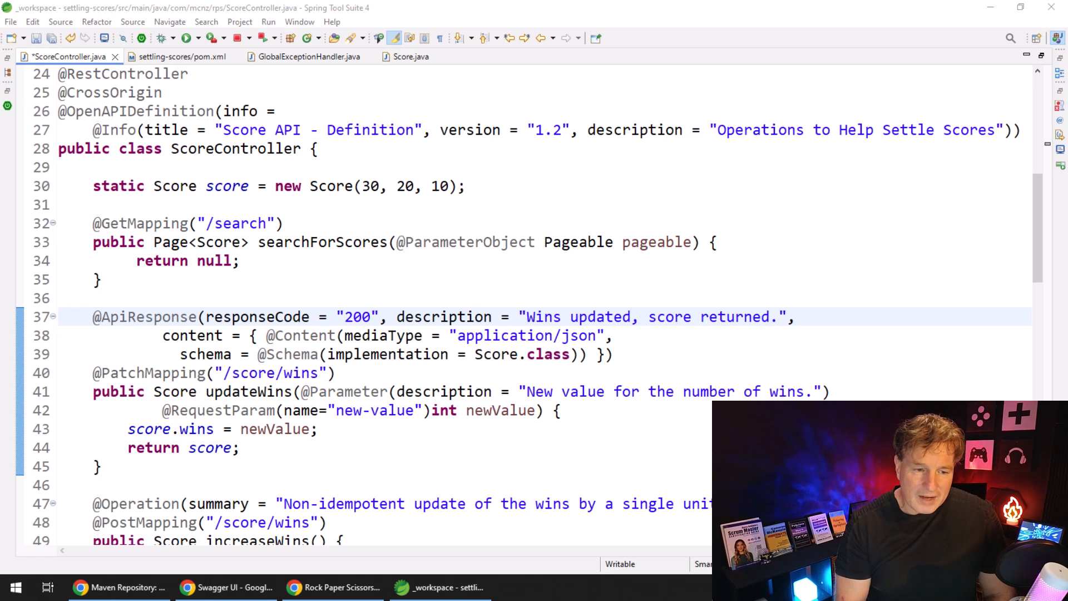
{"action": "left_click", "coordinate": [225, 588]}
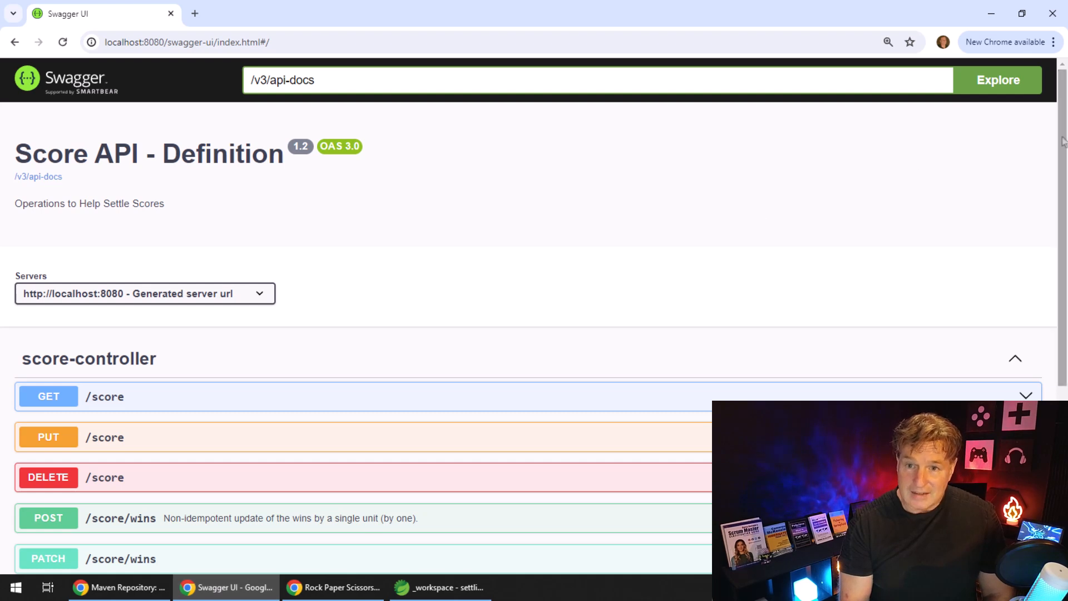
Step: Scroll to Schemas and expand PageableObject to inspect the new paging models
{"action": "scroll", "scroll_direction": "down", "scroll_amount": 3}
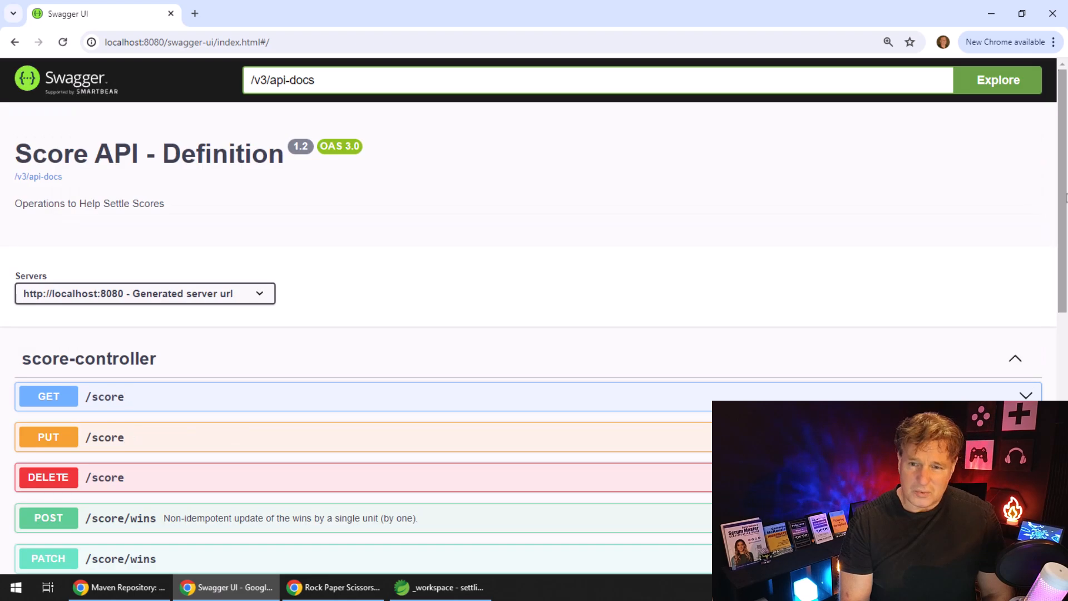
{"action": "scroll", "scroll_direction": "down", "scroll_amount": 3}
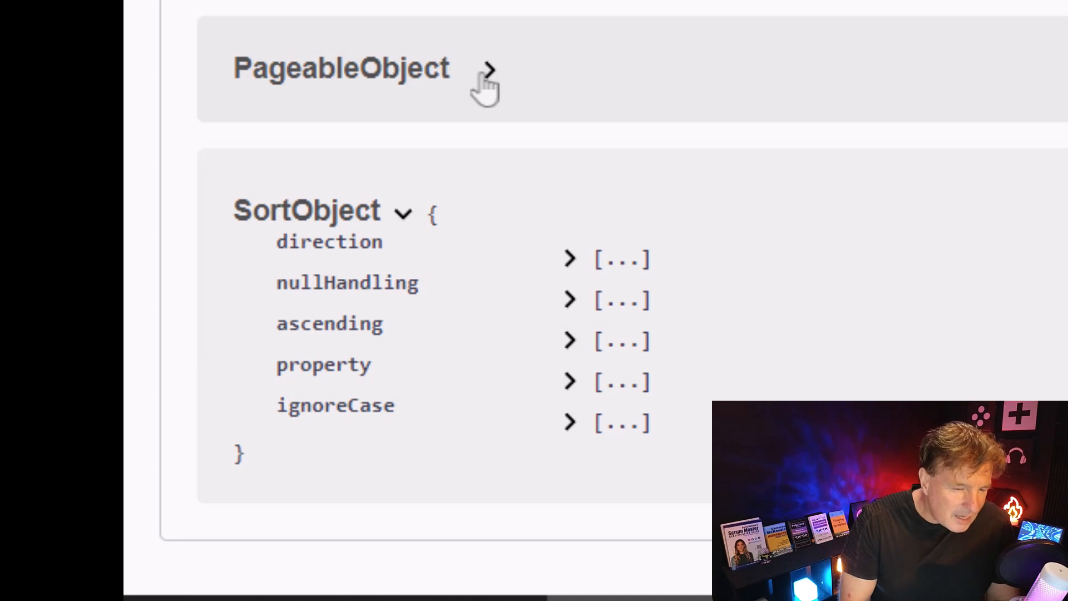
{"action": "left_click", "coordinate": [483, 68]}
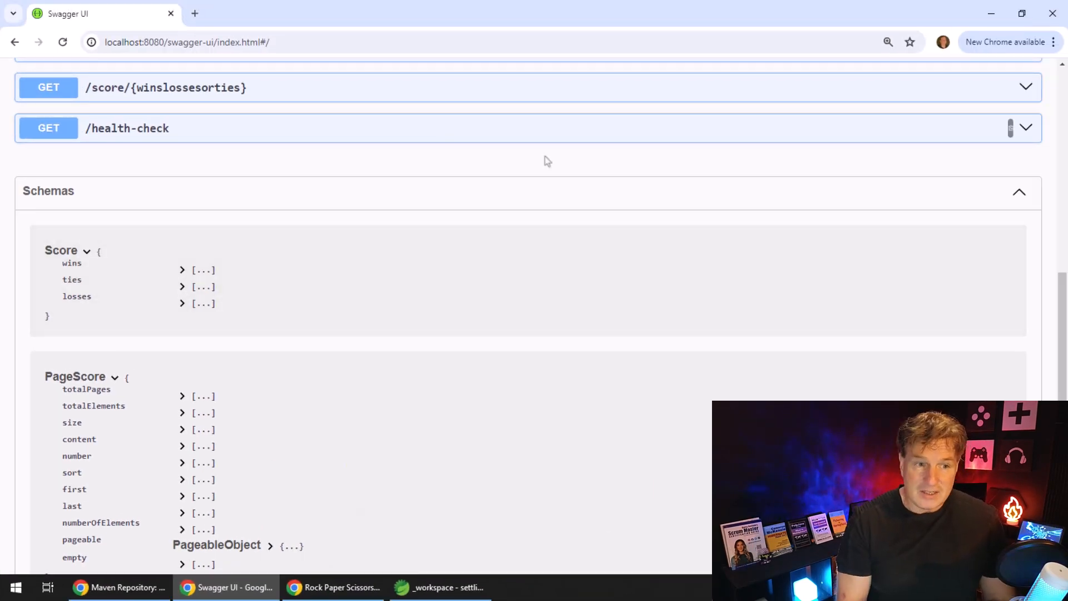
{"action": "scroll", "scroll_direction": "up", "scroll_amount": 3}
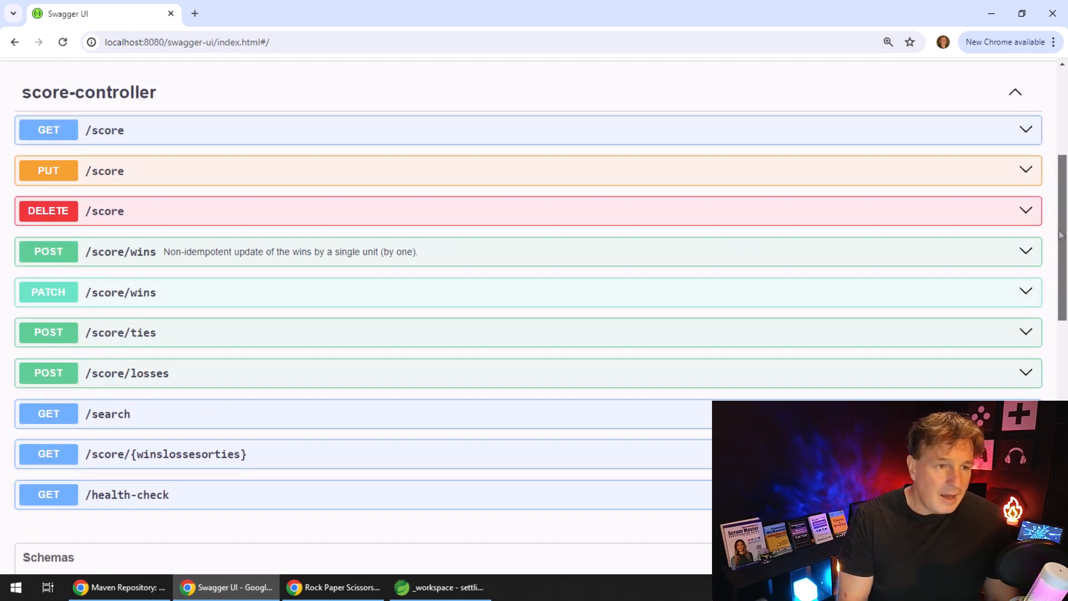
Step: Scroll through GET /search's page, size and sort parameters and its paged 200 example
{"action": "scroll", "scroll_direction": "down", "scroll_amount": 3}
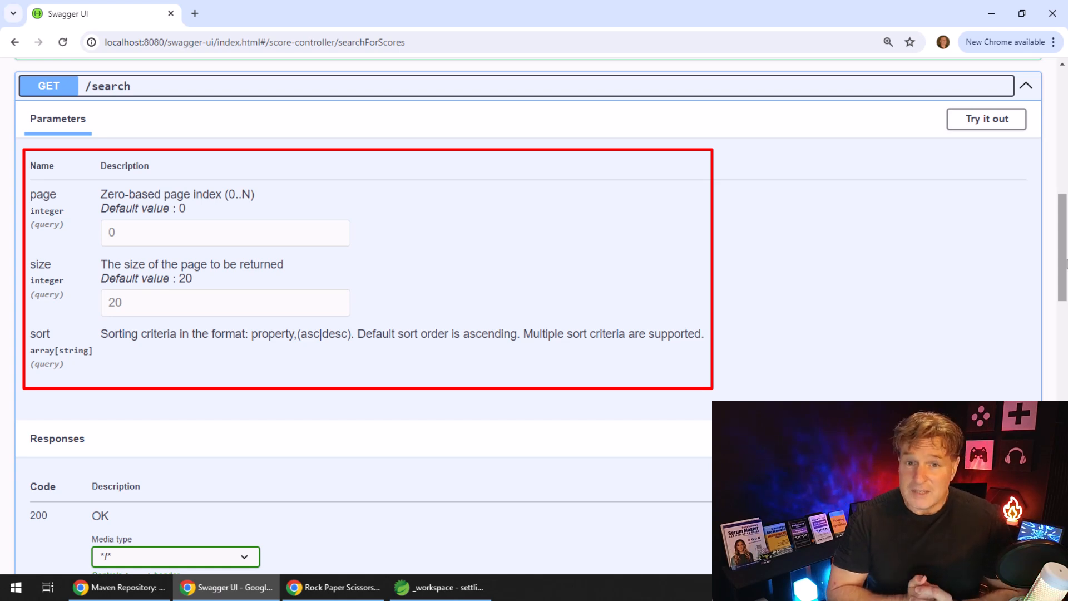
{"action": "scroll", "scroll_direction": "down", "scroll_amount": 3}
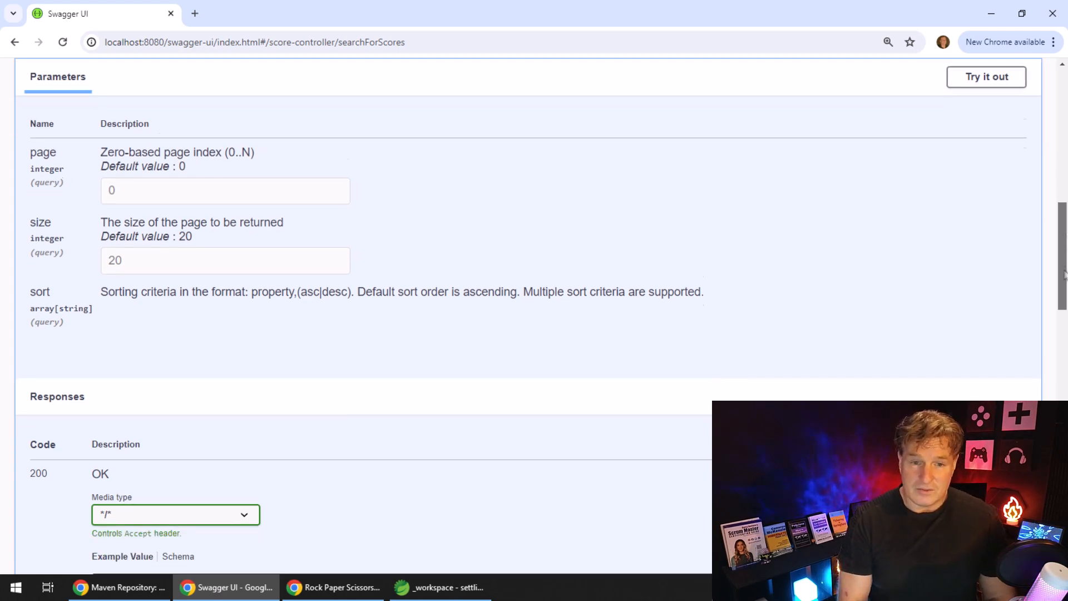
{"action": "scroll", "scroll_direction": "down", "scroll_amount": 3}
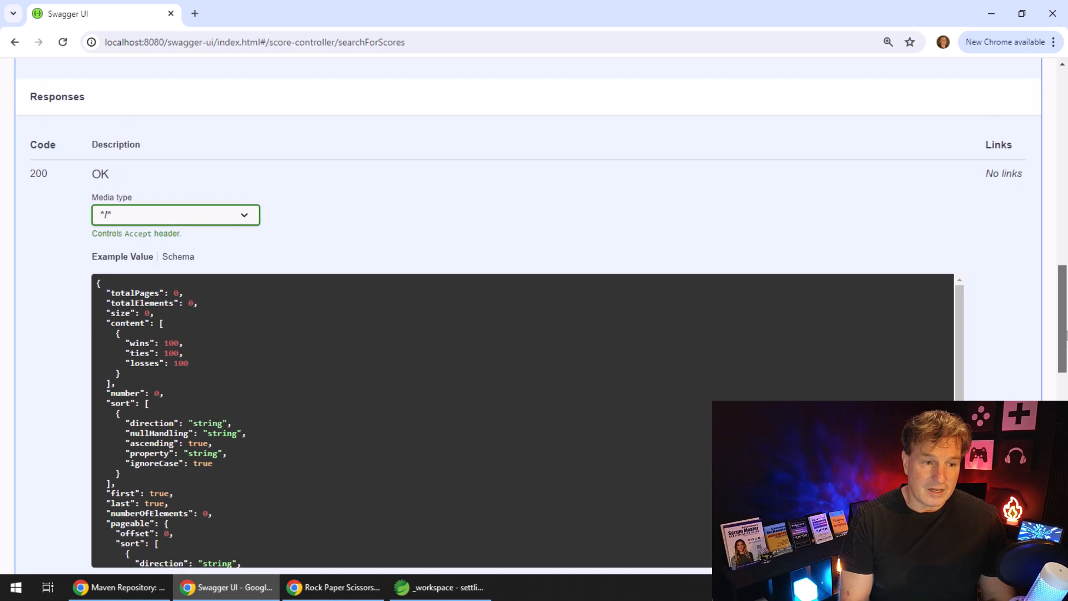
{"action": "mouse_move", "coordinate": [352, 517]}
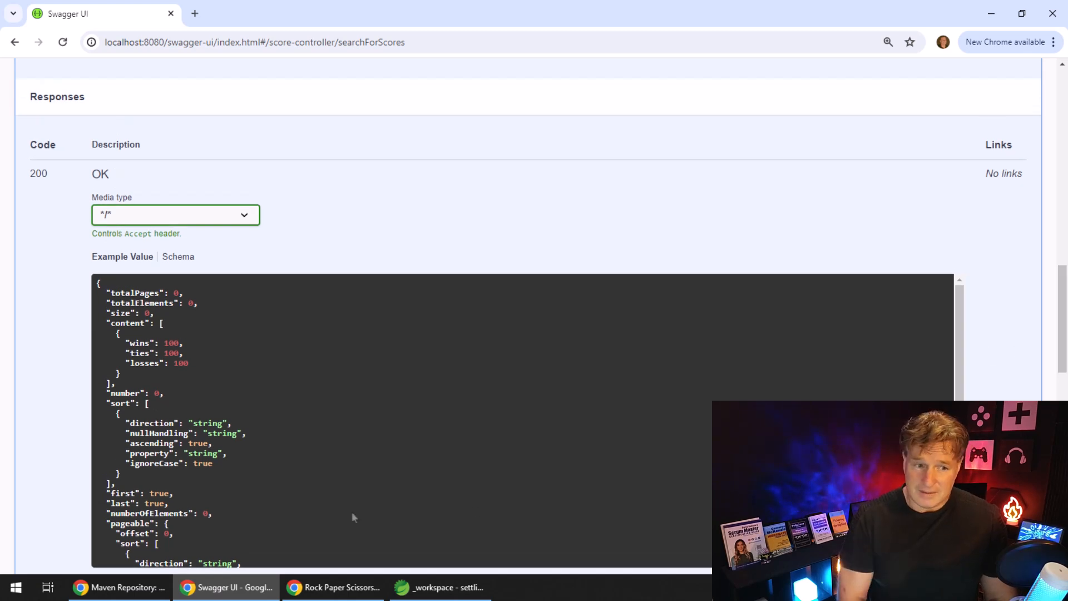
{"action": "mouse_move", "coordinate": [820, 397]}
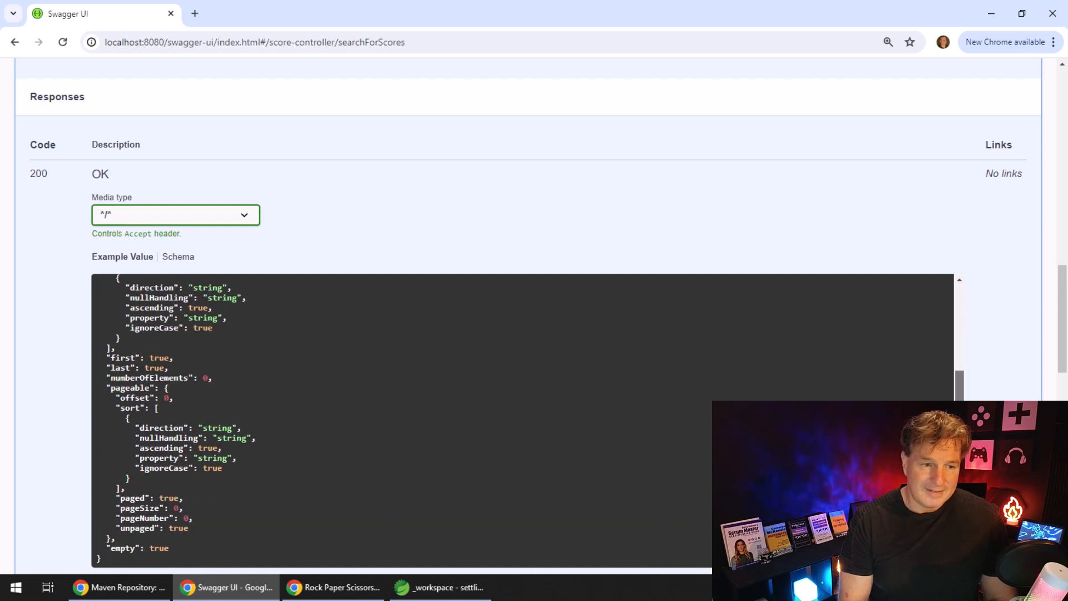
{"action": "scroll", "scroll_direction": "down", "scroll_amount": 3}
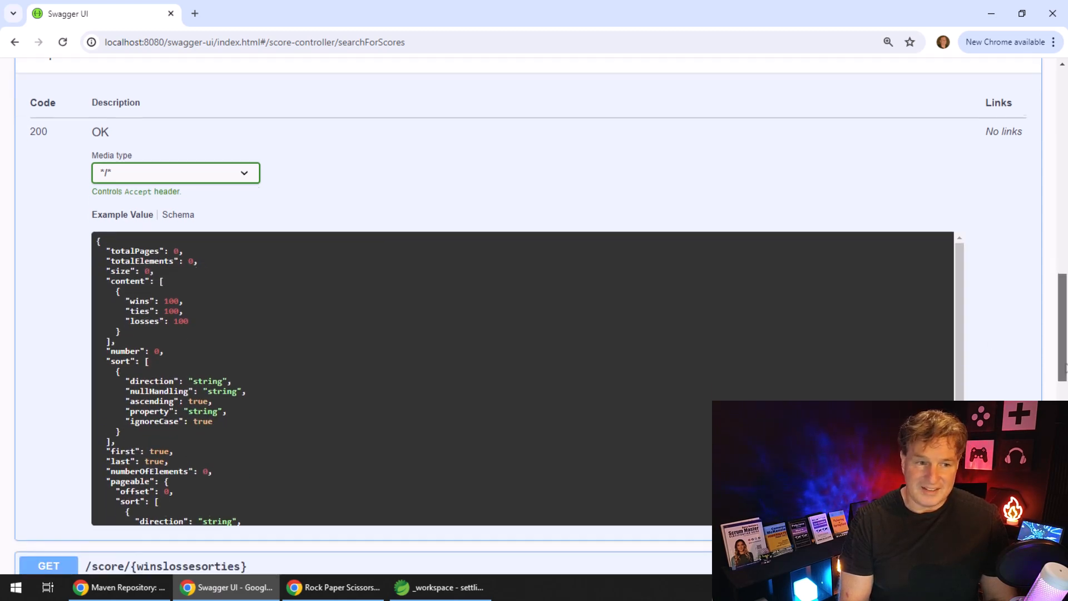
{"action": "scroll", "scroll_direction": "down", "scroll_amount": 3}
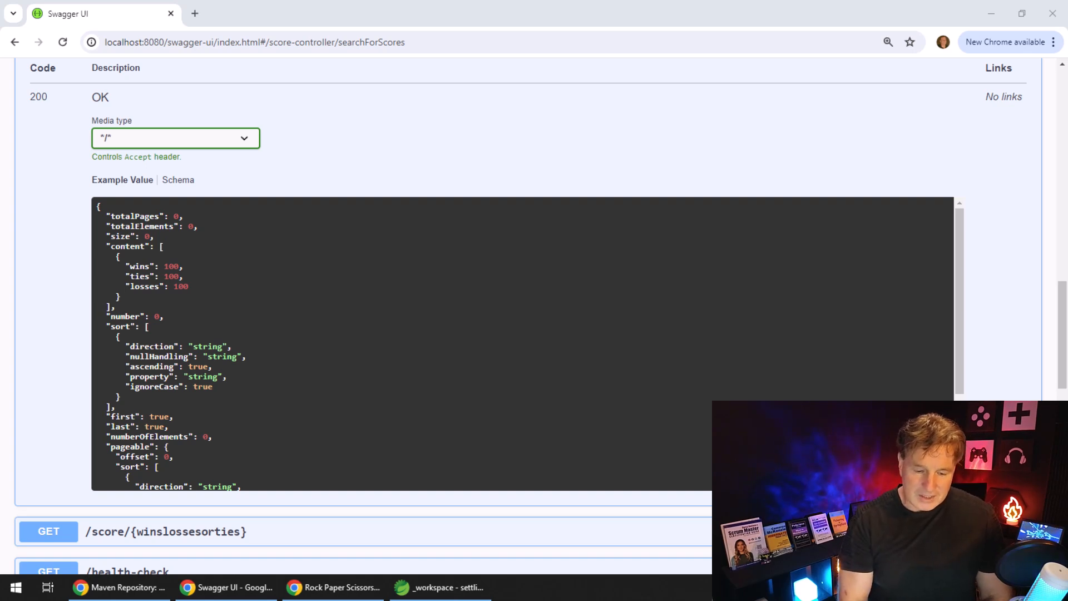
{"action": "mouse_move", "coordinate": [309, 118]}
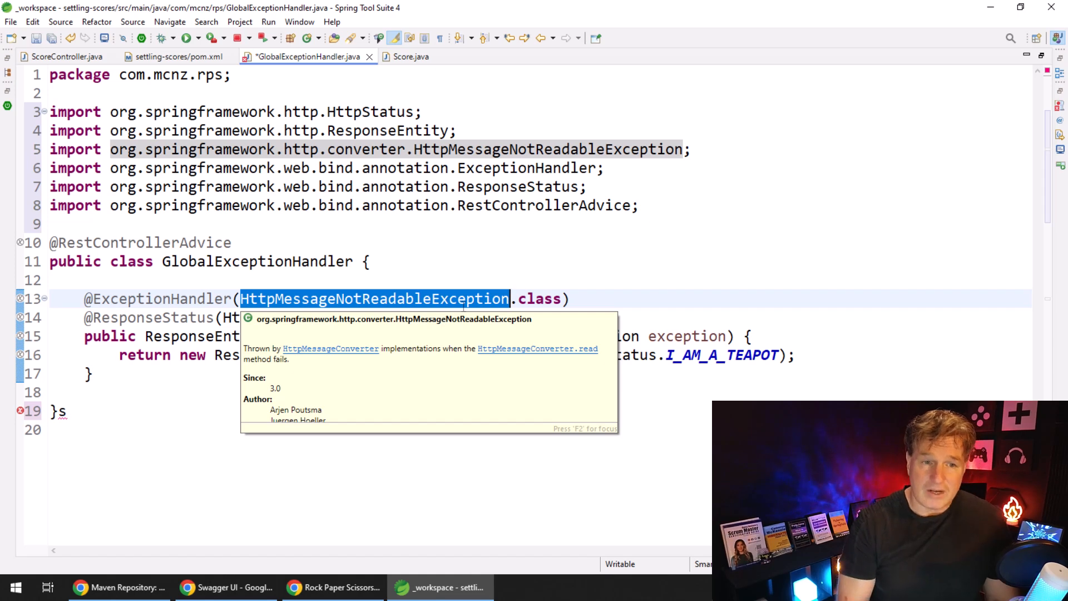
{"action": "mouse_move", "coordinate": [603, 298]}
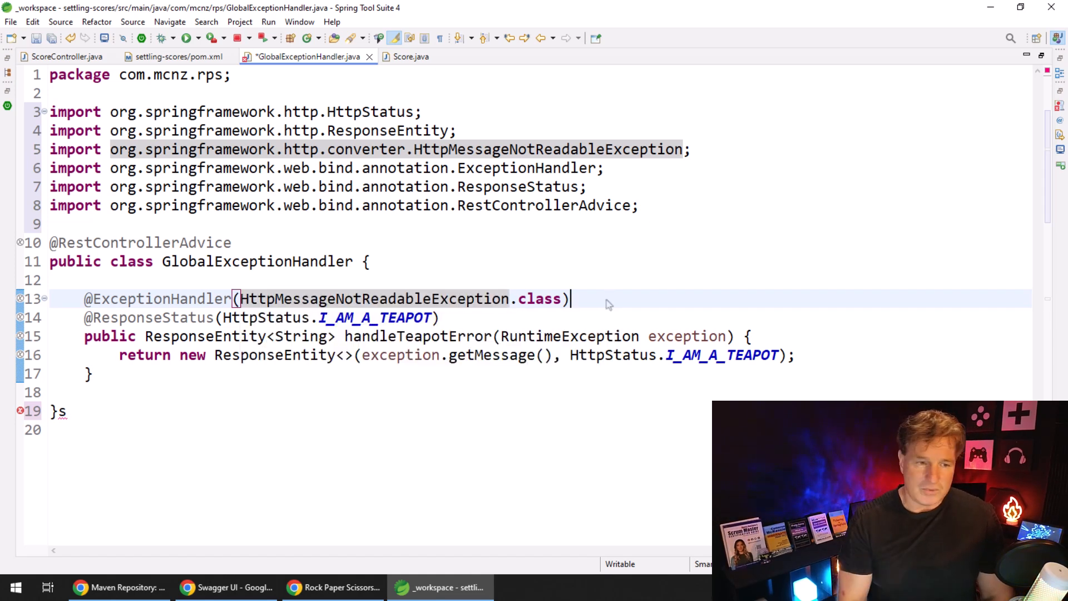
Step: Set the HttpMessageNotReadableException handler's response status to I_AM_A_TEAPOT and save
{"action": "left_click", "coordinate": [497, 316]}
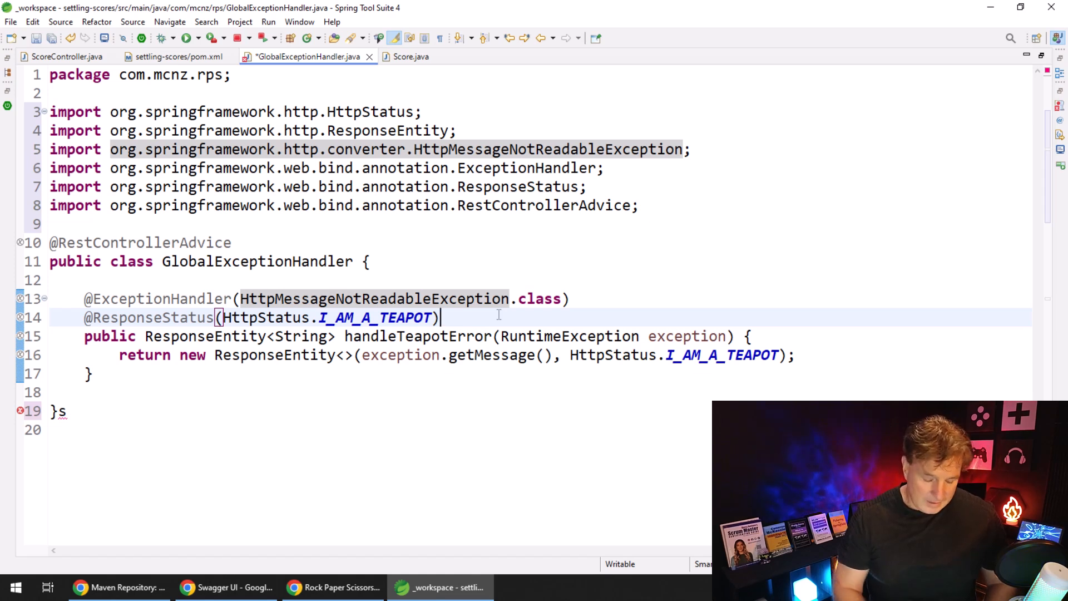
{"action": "double_click", "coordinate": [374, 316]}
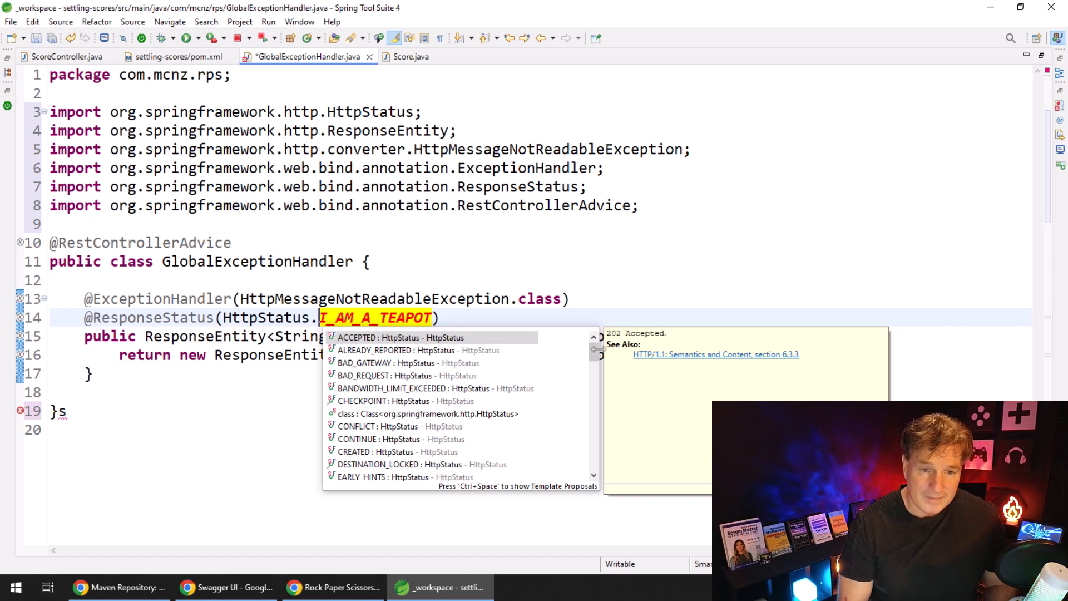
{"action": "scroll", "scroll_direction": "down", "scroll_amount": 3}
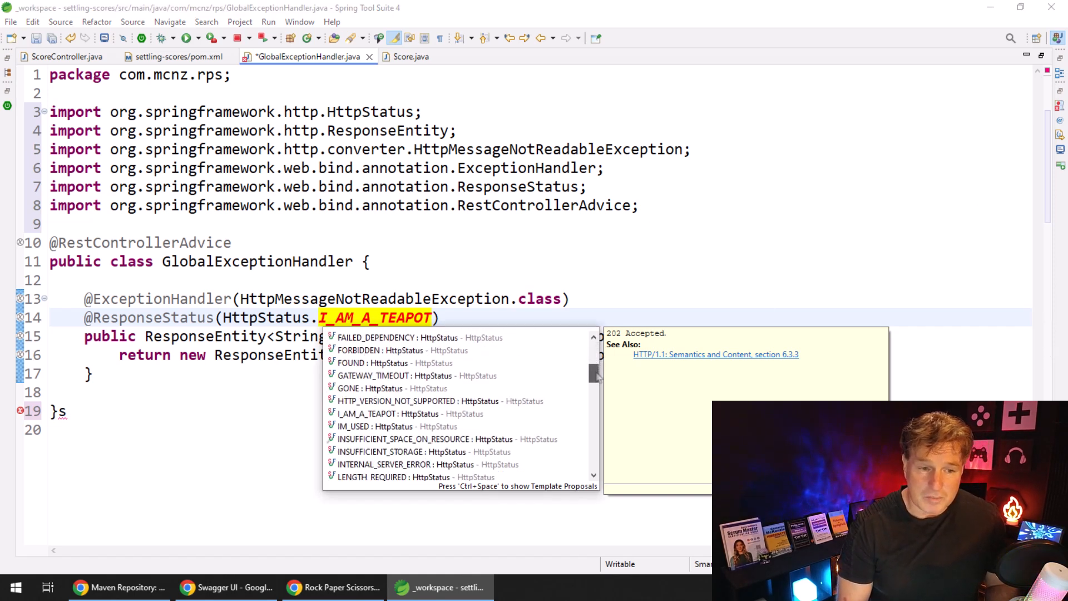
{"action": "scroll", "scroll_direction": "down", "scroll_amount": 3}
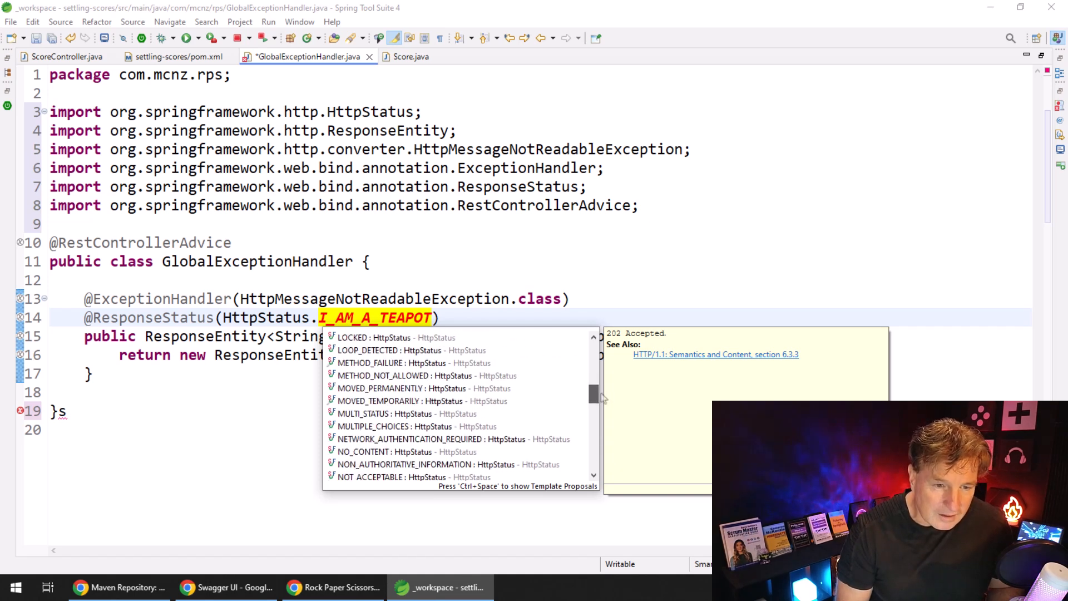
{"action": "scroll", "scroll_direction": "down", "scroll_amount": 3}
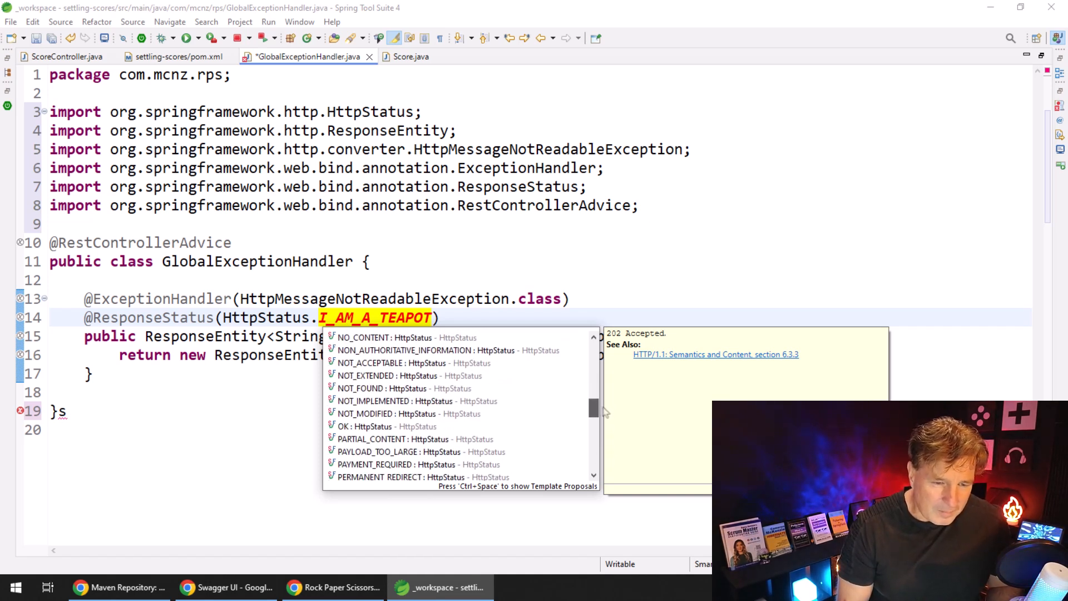
{"action": "scroll", "scroll_direction": "down", "scroll_amount": 3}
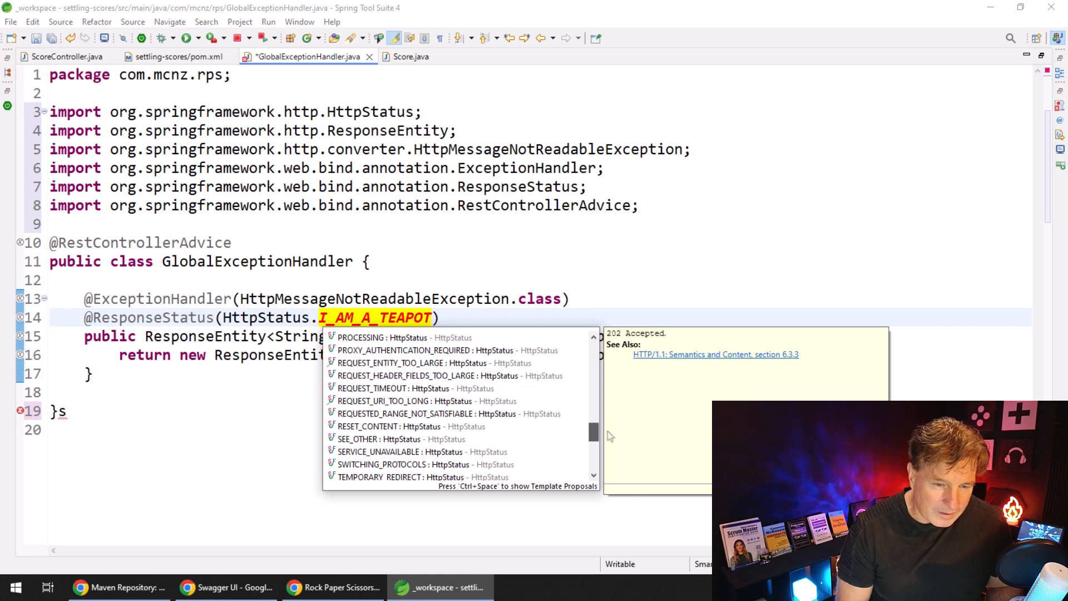
{"action": "scroll", "scroll_direction": "down", "scroll_amount": 3}
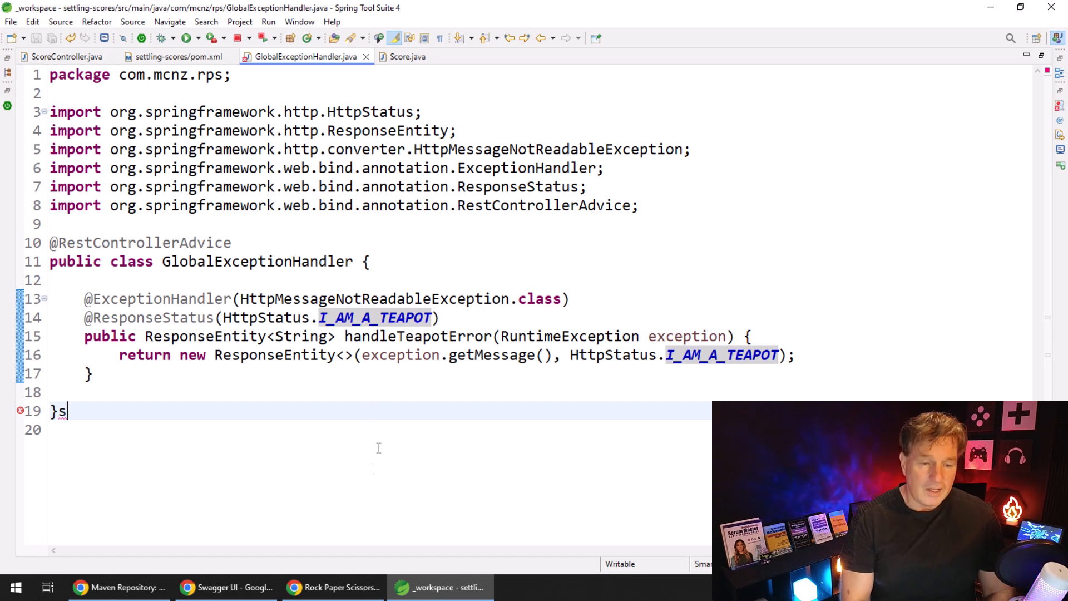
Step: Reload Swagger UI, then delete the stray character after GlobalExceptionHandler's closing brace
{"action": "left_click", "coordinate": [333, 588]}
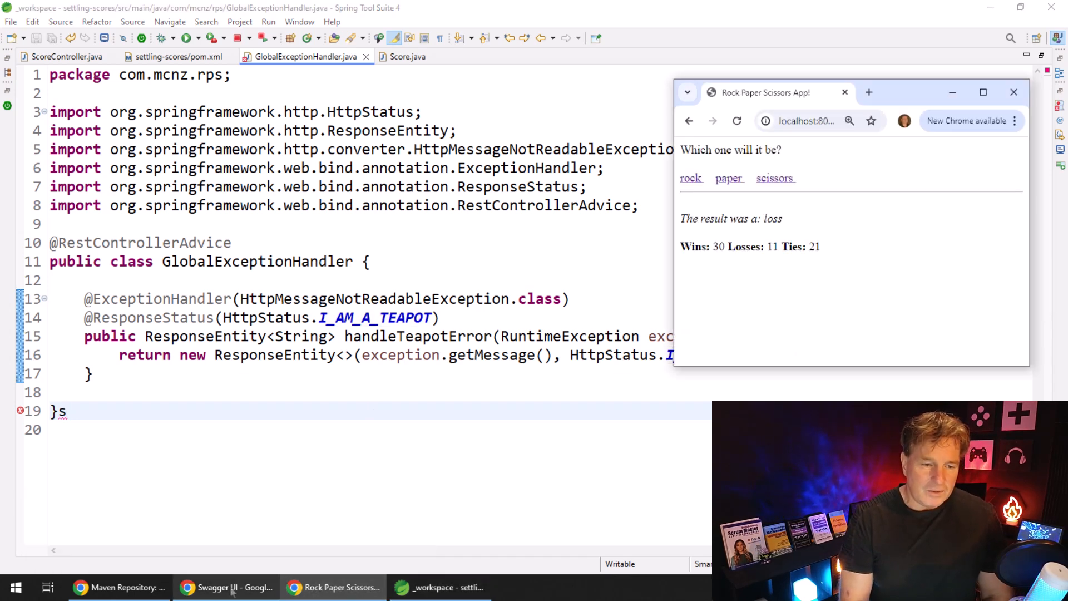
{"action": "left_click", "coordinate": [225, 588]}
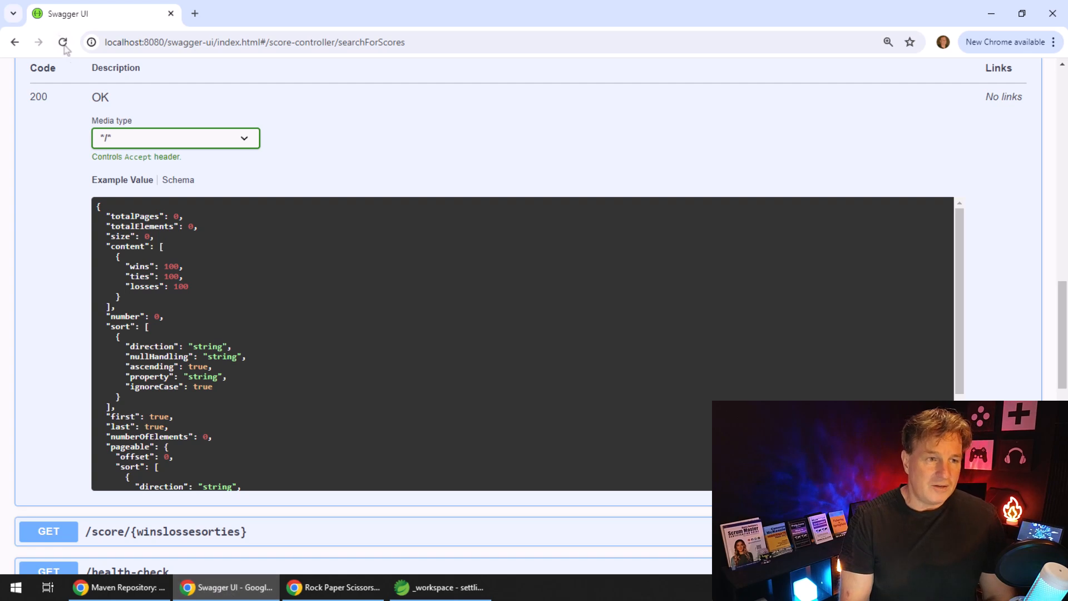
{"action": "left_click", "coordinate": [63, 41]}
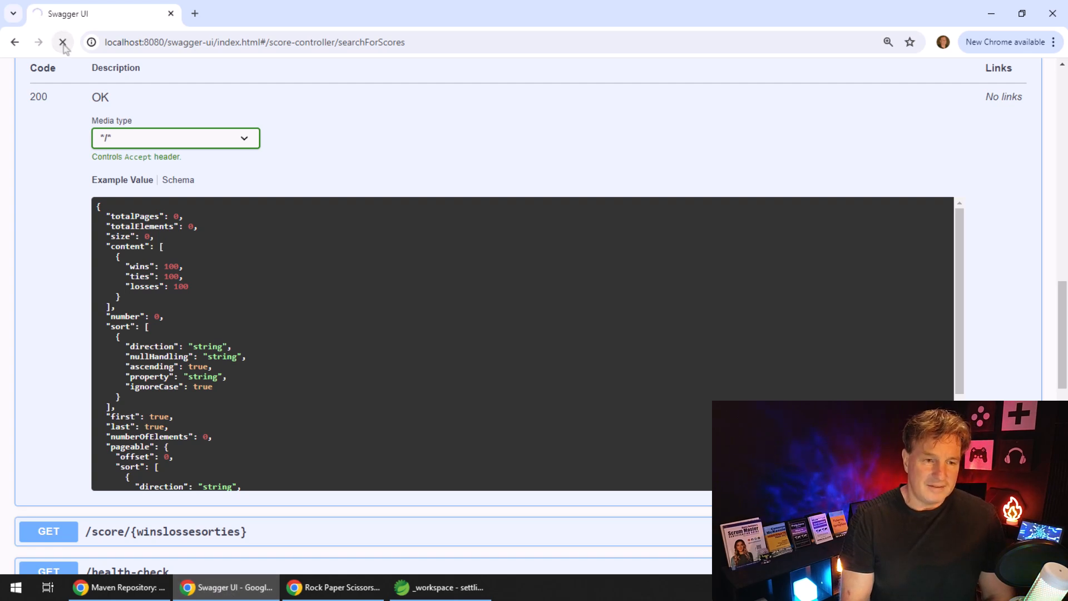
{"action": "left_click", "coordinate": [62, 41]}
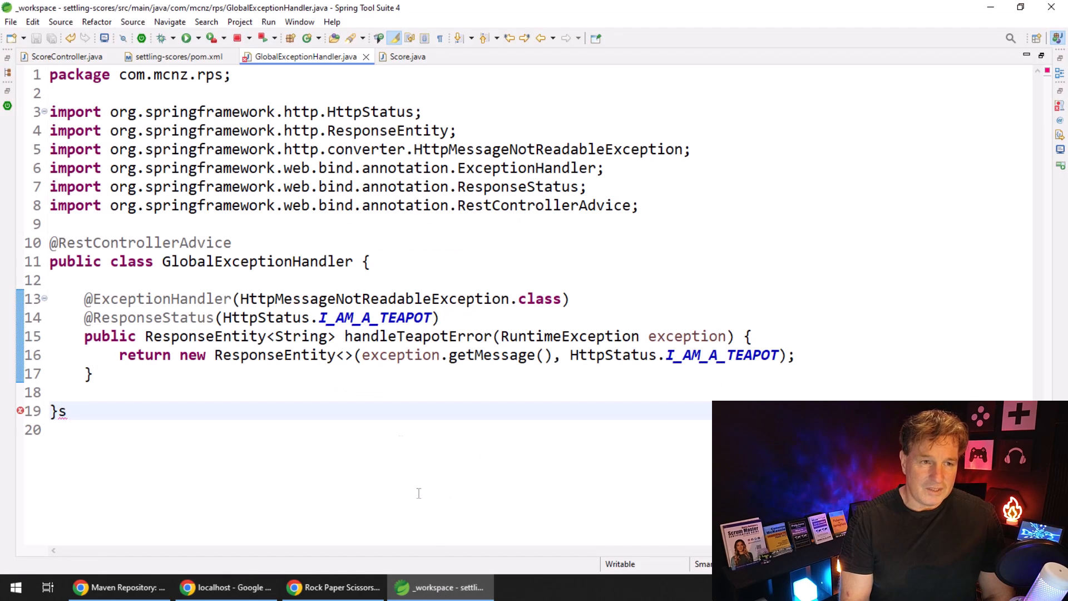
{"action": "mouse_move", "coordinate": [205, 409]}
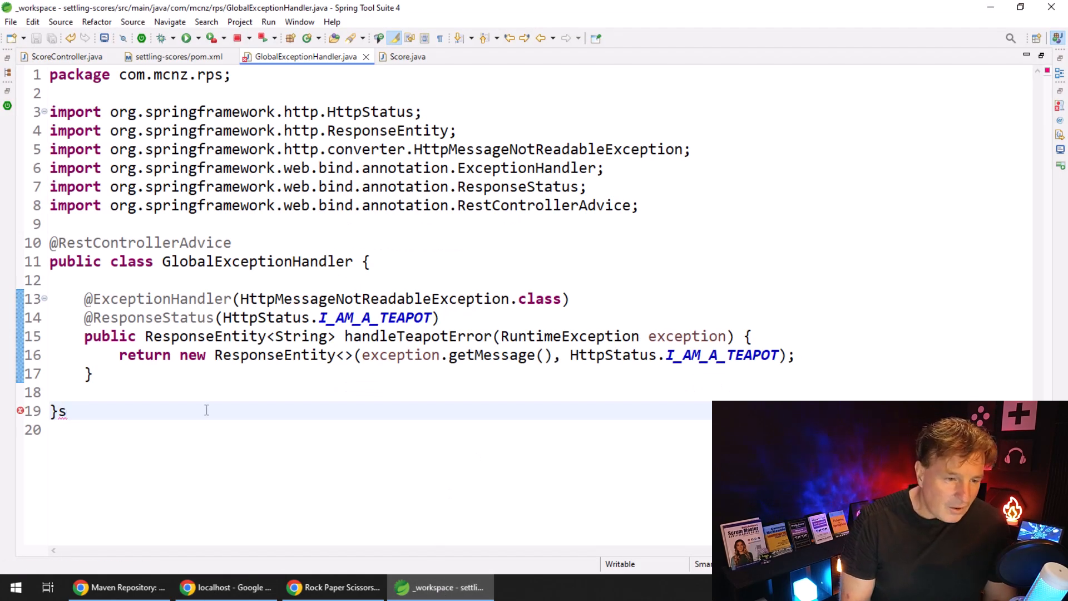
{"action": "key", "text": "BackSpace"}
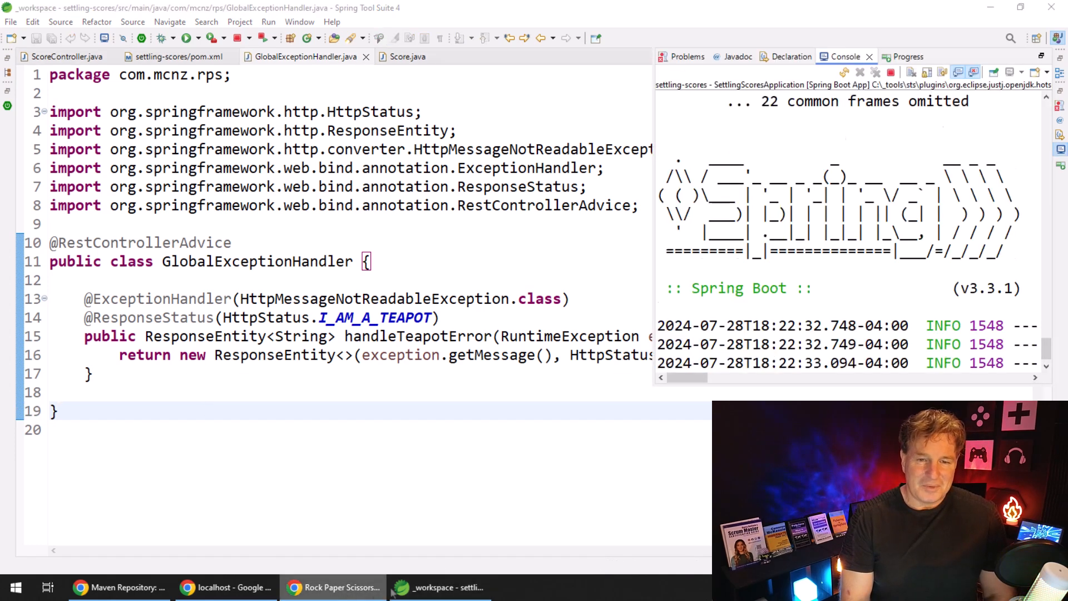
Step: Reload Swagger UI and scroll GET /search responses to the 418 I'm a teapot entry
{"action": "left_click", "coordinate": [225, 587]}
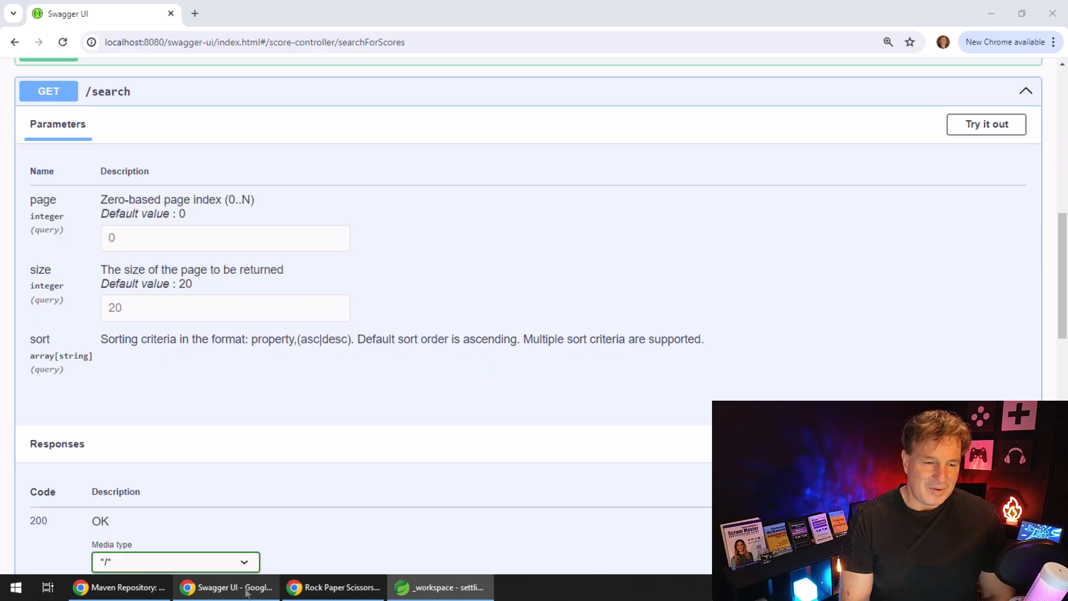
{"action": "left_click", "coordinate": [61, 42]}
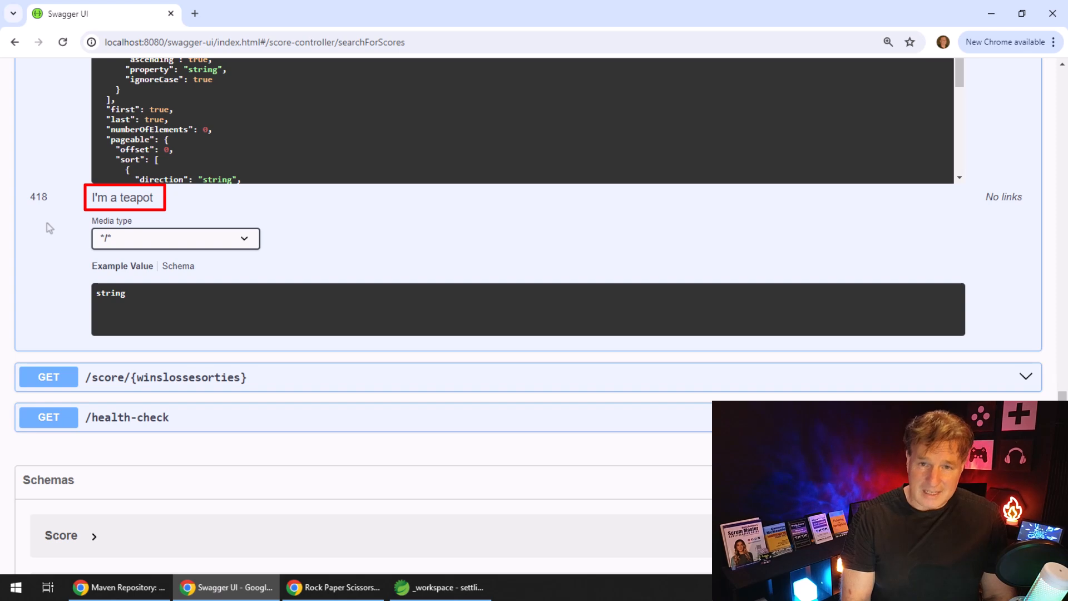
{"action": "left_click", "coordinate": [174, 237]}
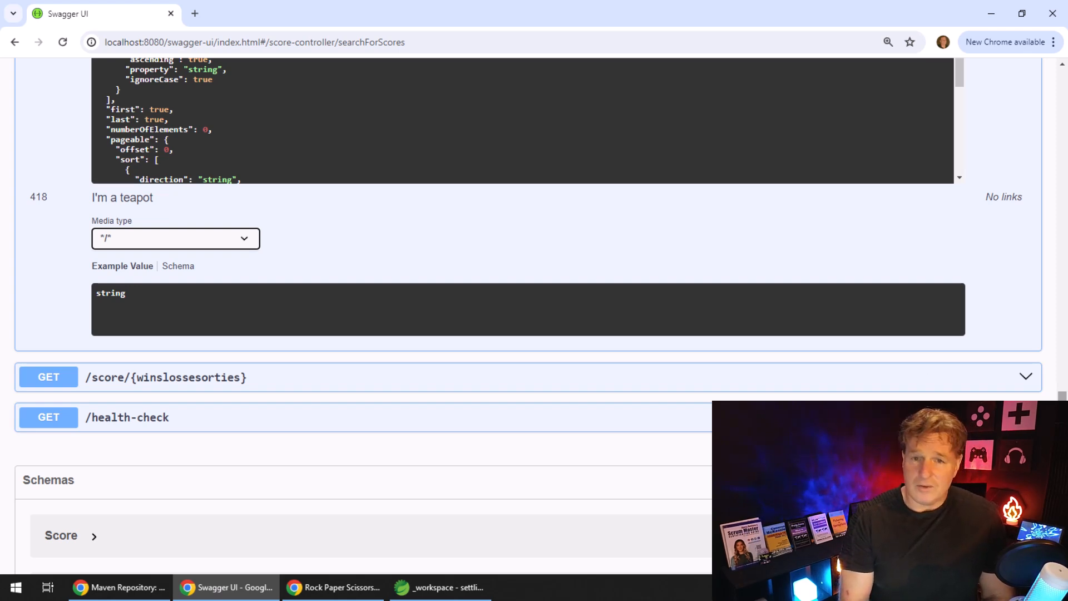
{"action": "scroll", "scroll_direction": "down", "scroll_amount": 3}
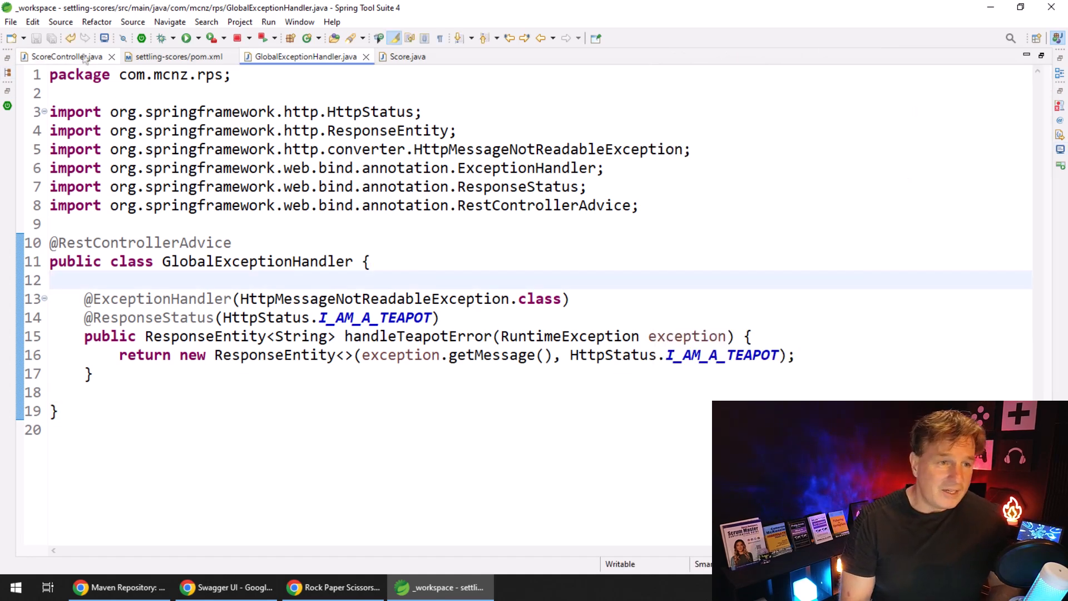
{"action": "left_click", "coordinate": [406, 57]}
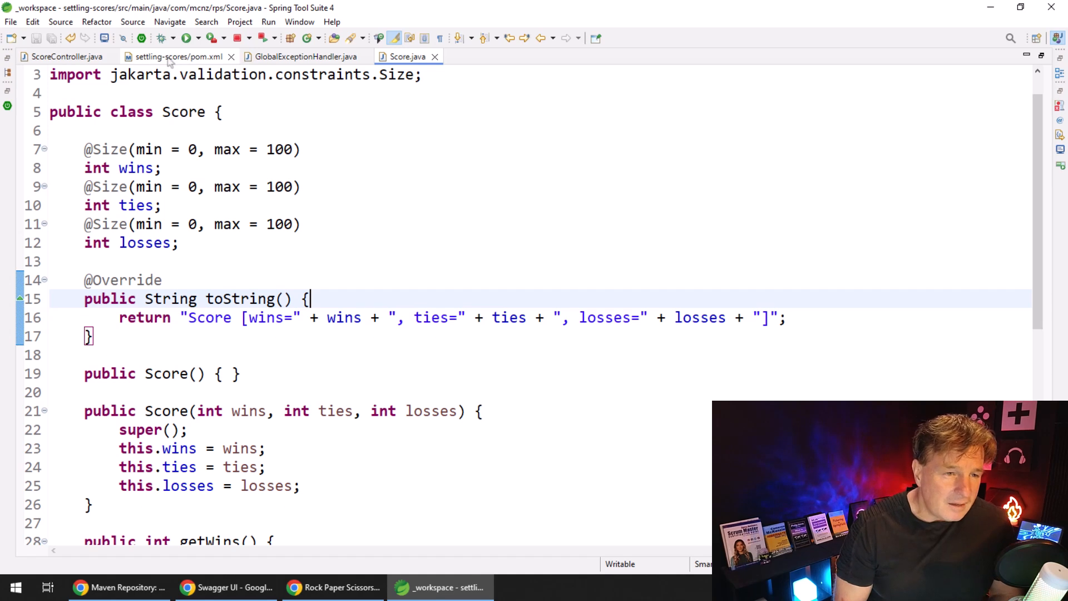
{"action": "left_click", "coordinate": [305, 56]}
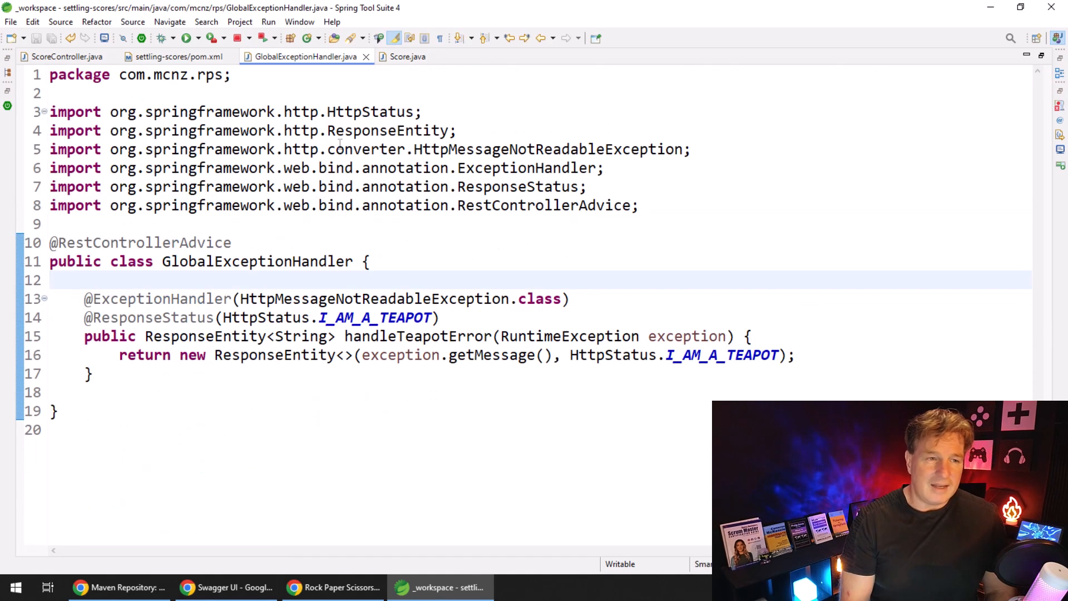
{"action": "left_click", "coordinate": [61, 56]}
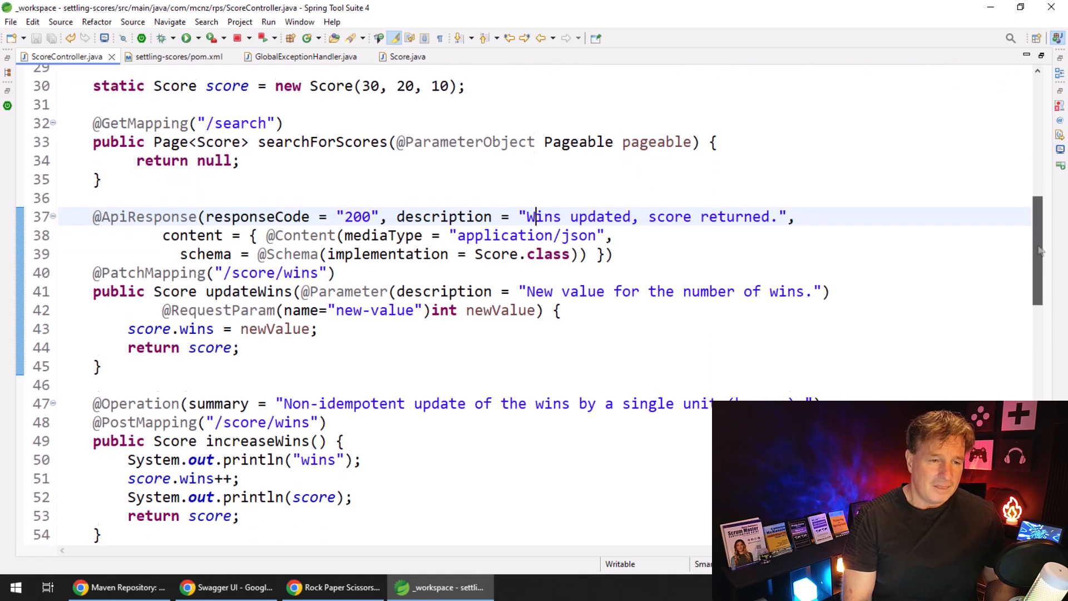
{"action": "scroll", "scroll_direction": "down", "scroll_amount": 3}
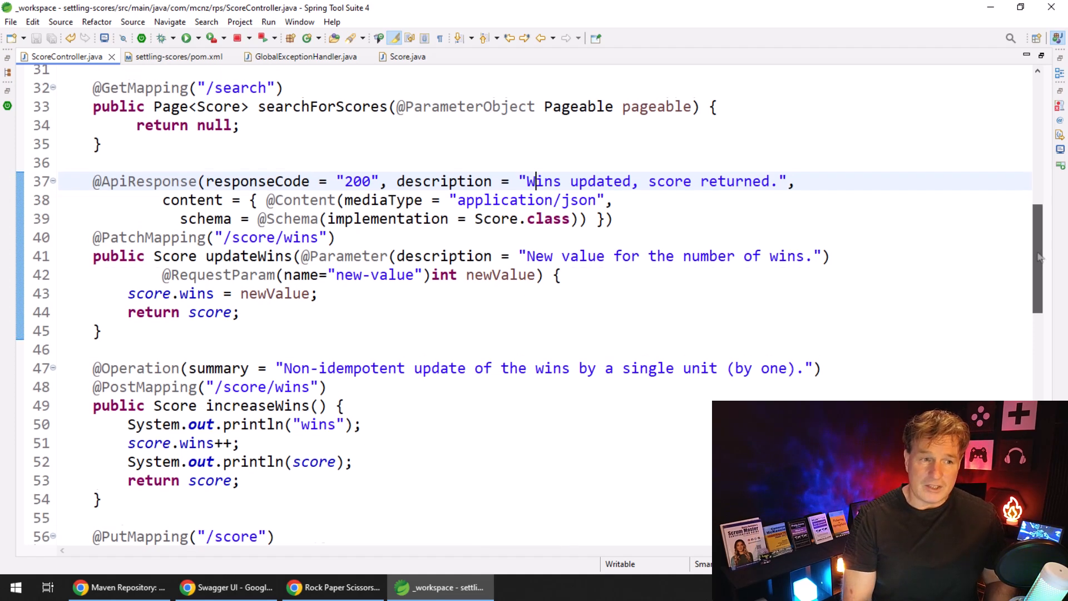
{"action": "scroll", "scroll_direction": "up", "scroll_amount": 3}
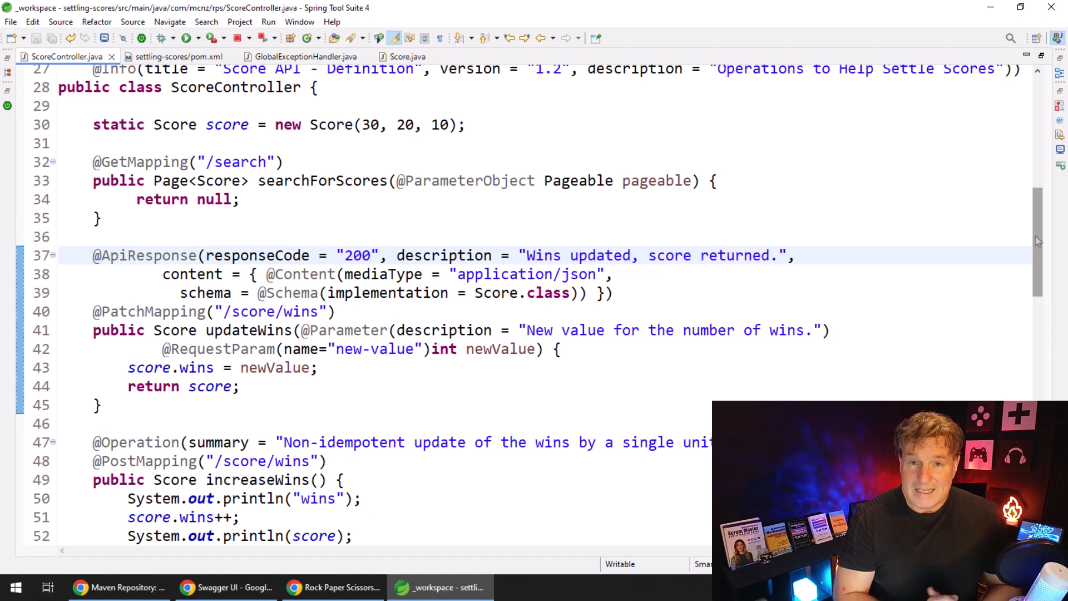
{"action": "left_click", "coordinate": [535, 256]}
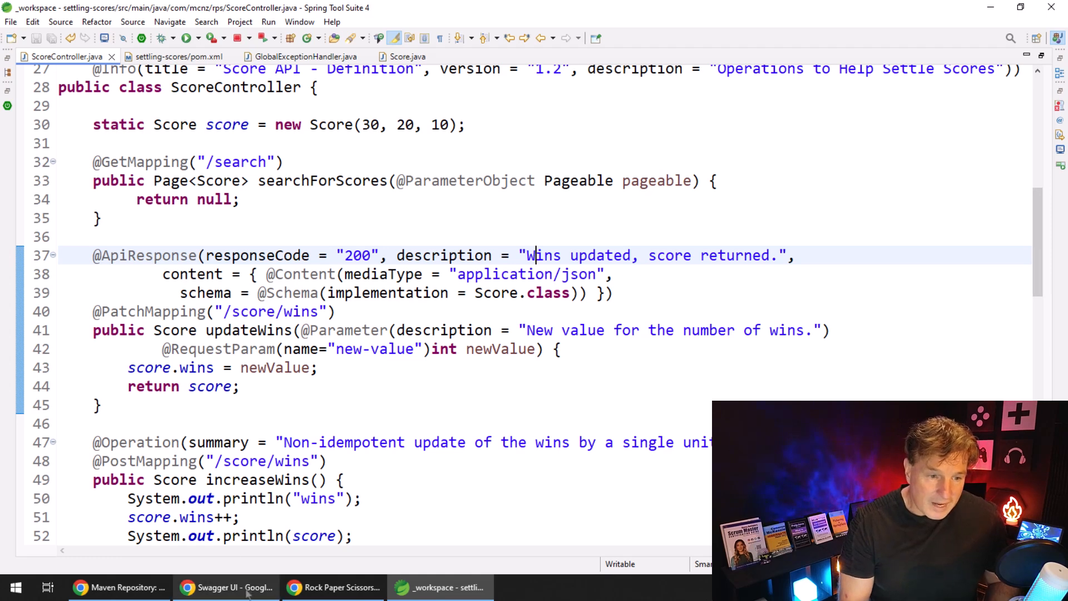
Step: Execute GET /score in Swagger UI and read the response: wins 30, ties 20, losses 10
{"action": "left_click", "coordinate": [225, 588]}
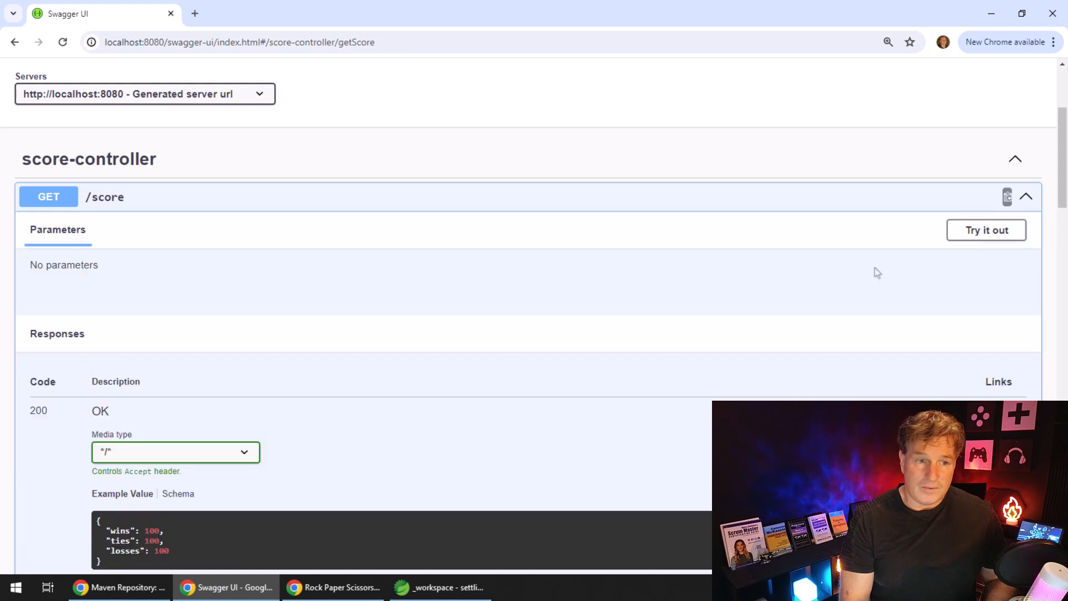
{"action": "left_click", "coordinate": [986, 229]}
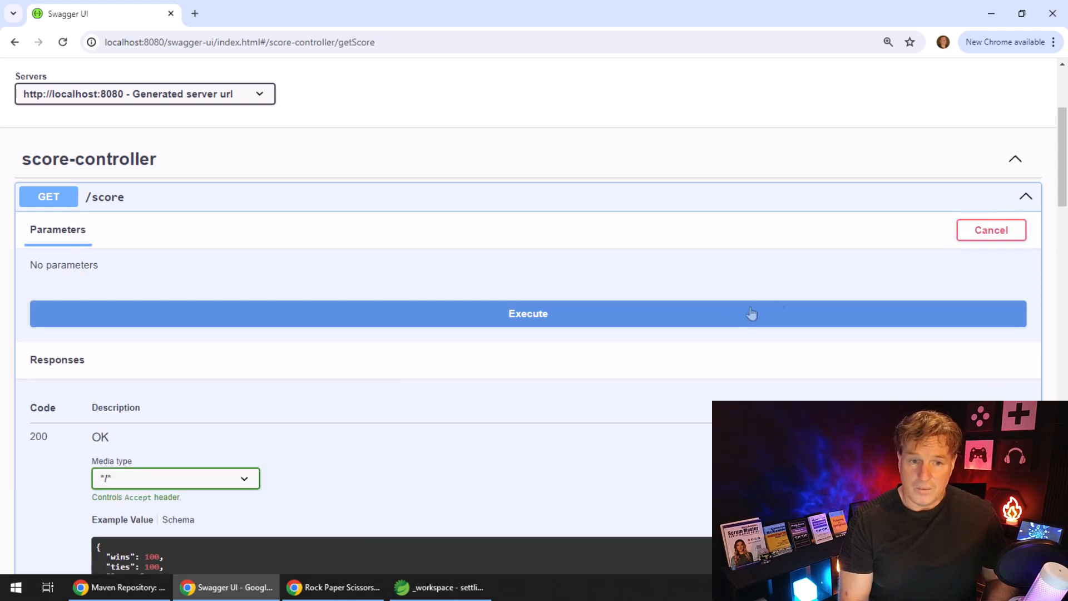
{"action": "left_click", "coordinate": [528, 313]}
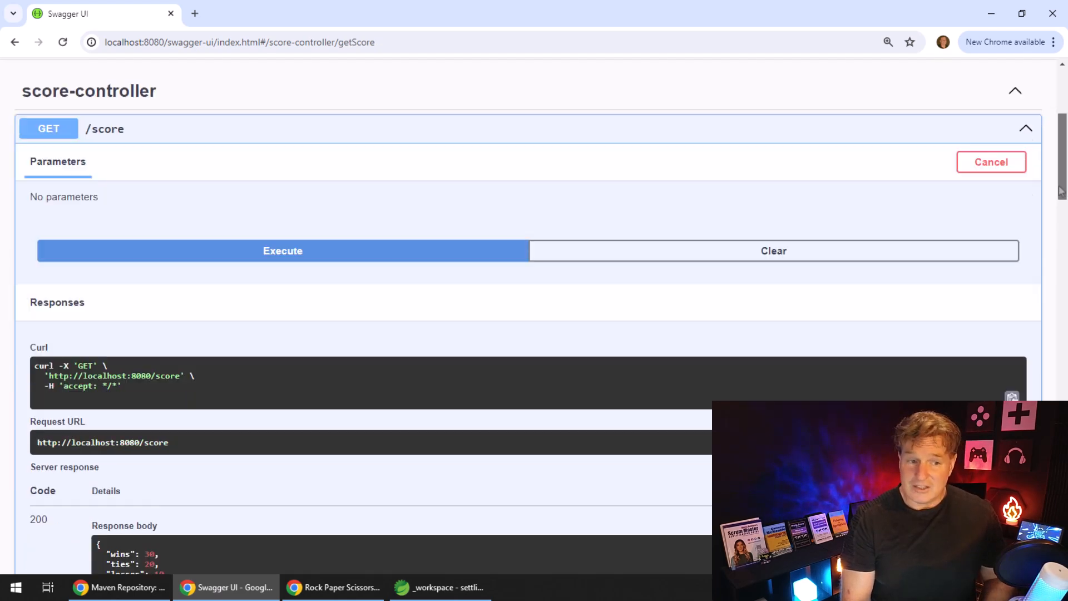
{"action": "scroll", "scroll_direction": "down", "scroll_amount": 3}
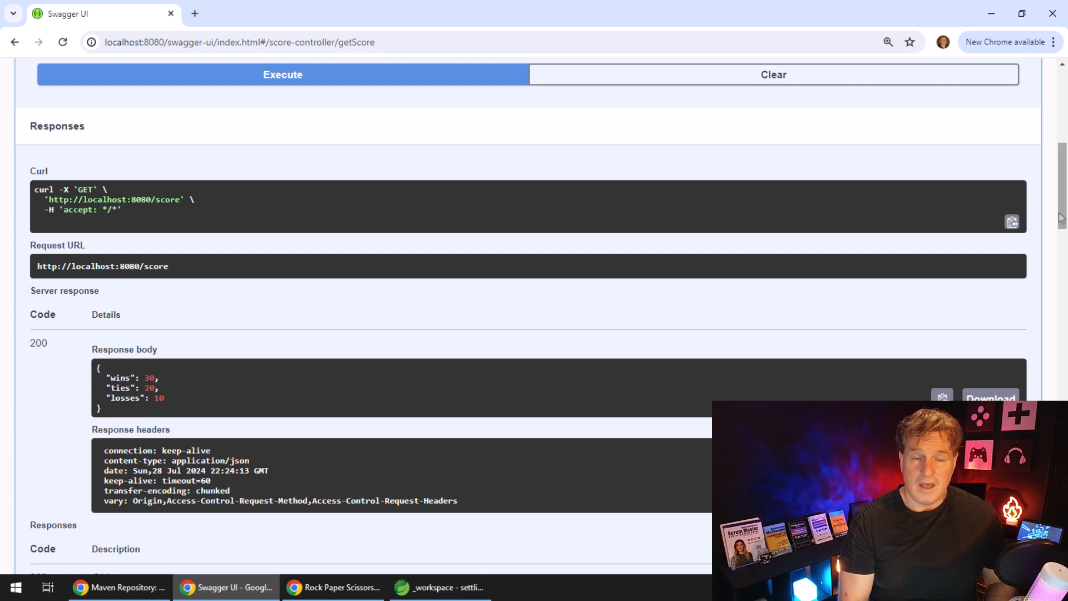
Step: Glance back at the code editor, then return to the Swagger documentation page
{"action": "left_click", "coordinate": [440, 586]}
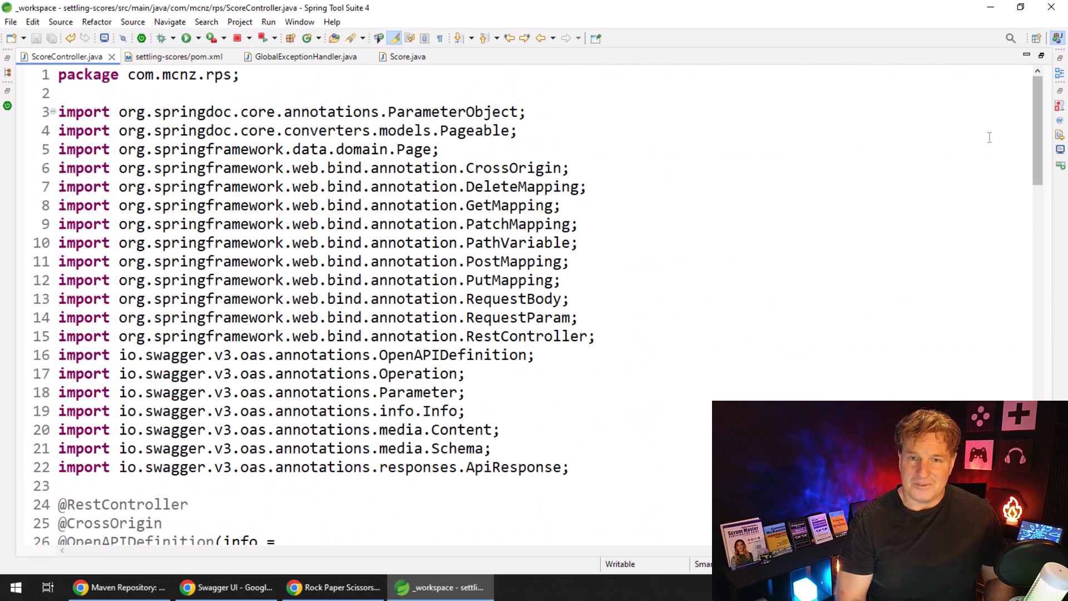
{"action": "left_click", "coordinate": [225, 588]}
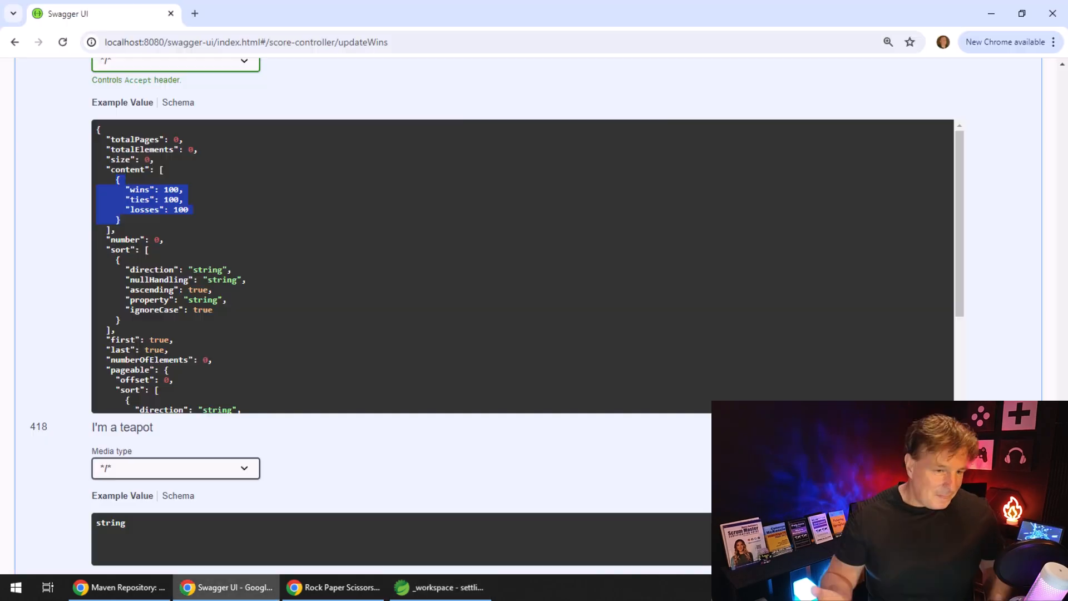